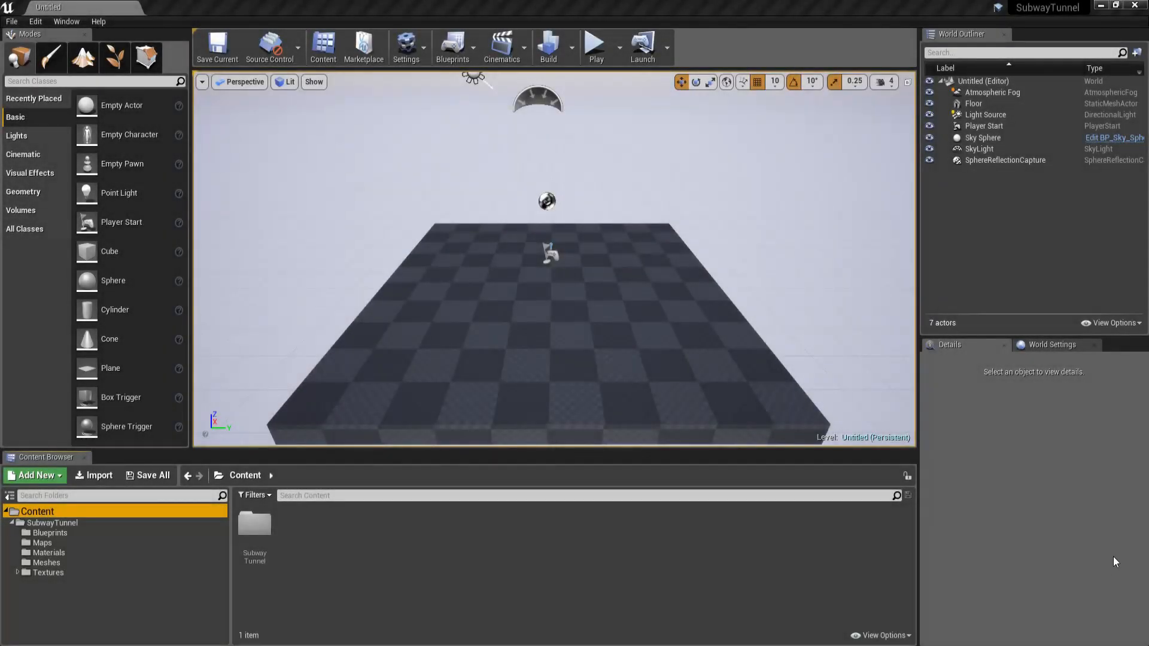
pyautogui.moveTo(675, 455)
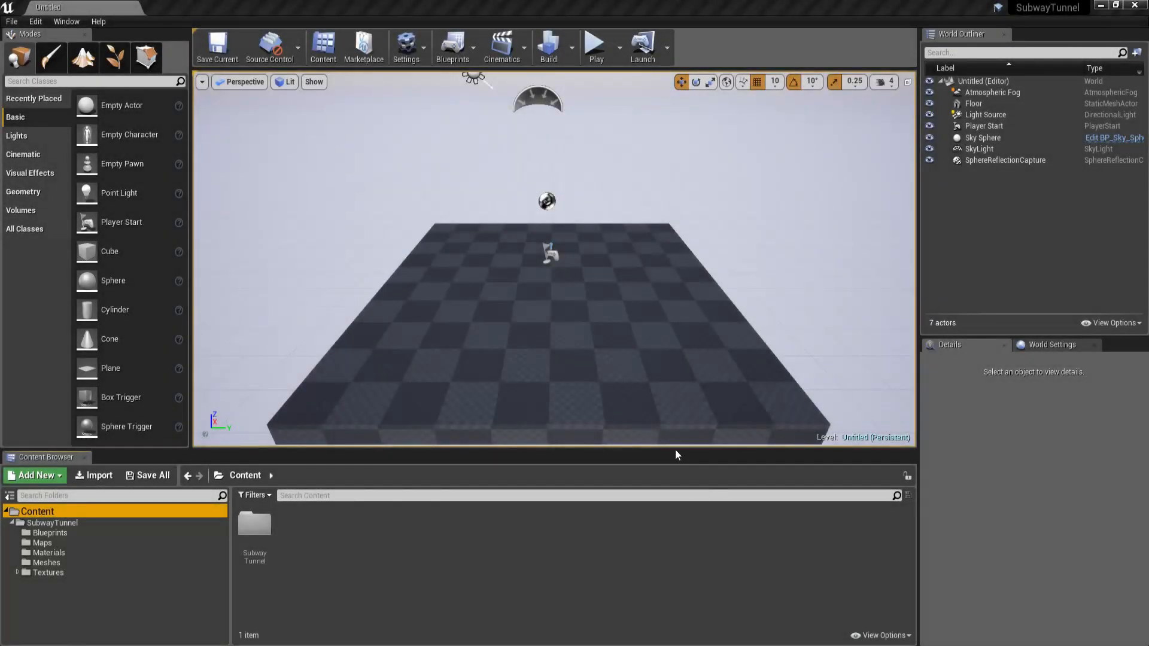
# Step: Expand the SubwayTunnel folder to show its Blueprints, Maps, Materials, Meshes and Textures subfolders
pyautogui.moveTo(673, 455); pyautogui.dragTo(612, 250)
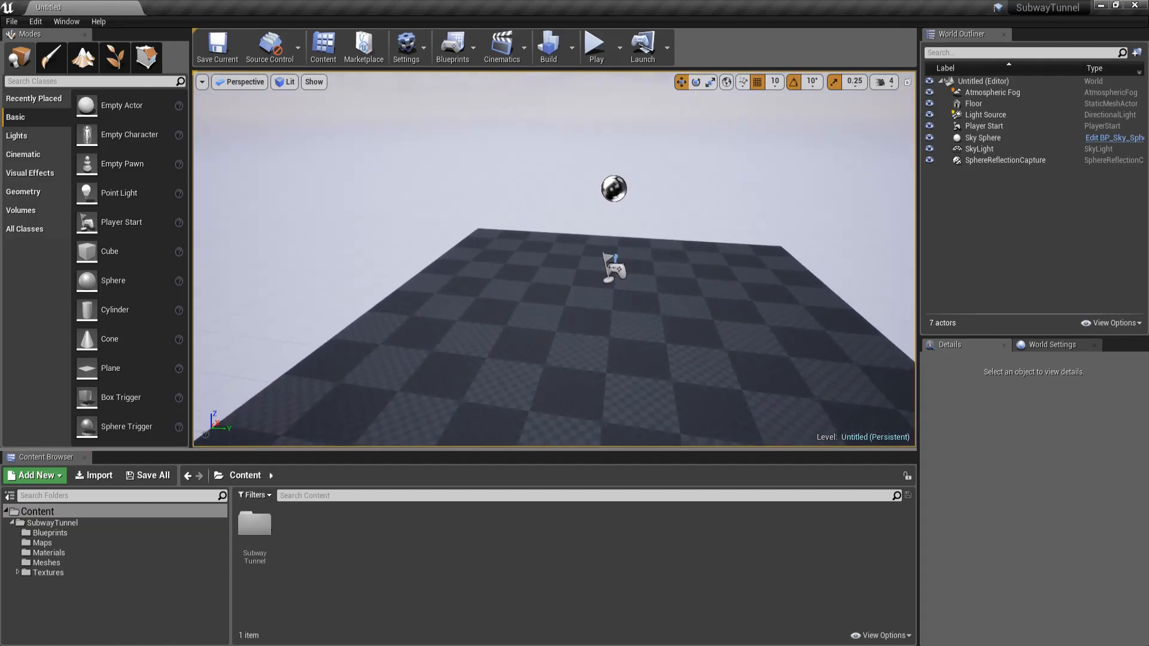
pyautogui.click(254, 526)
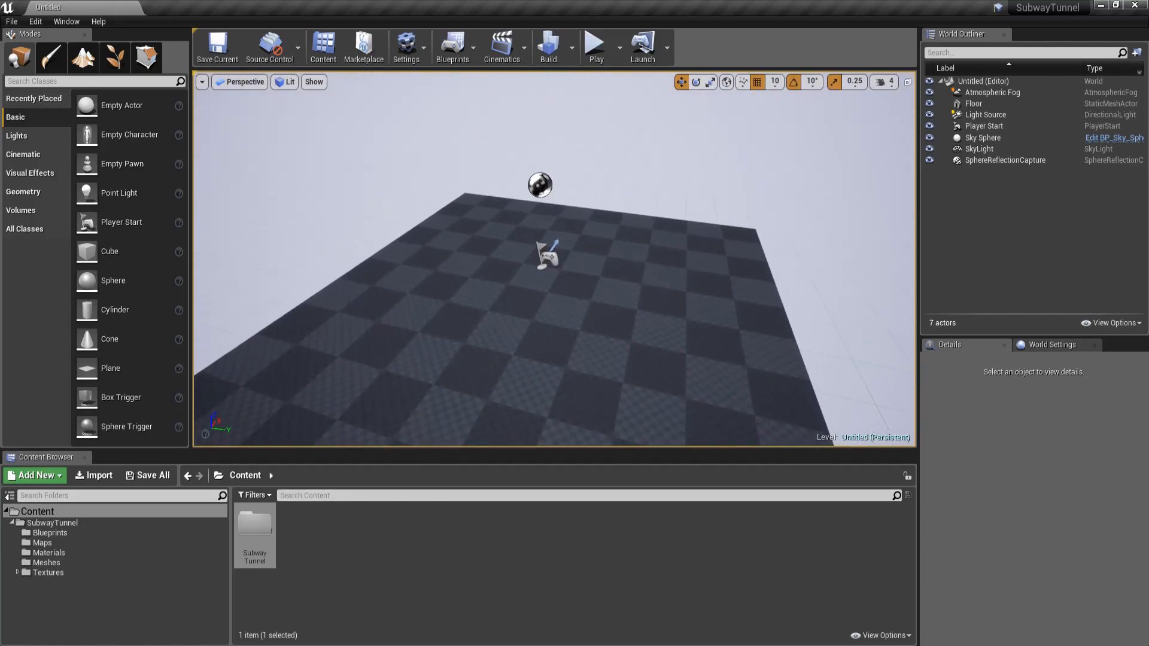
pyautogui.moveTo(325, 483)
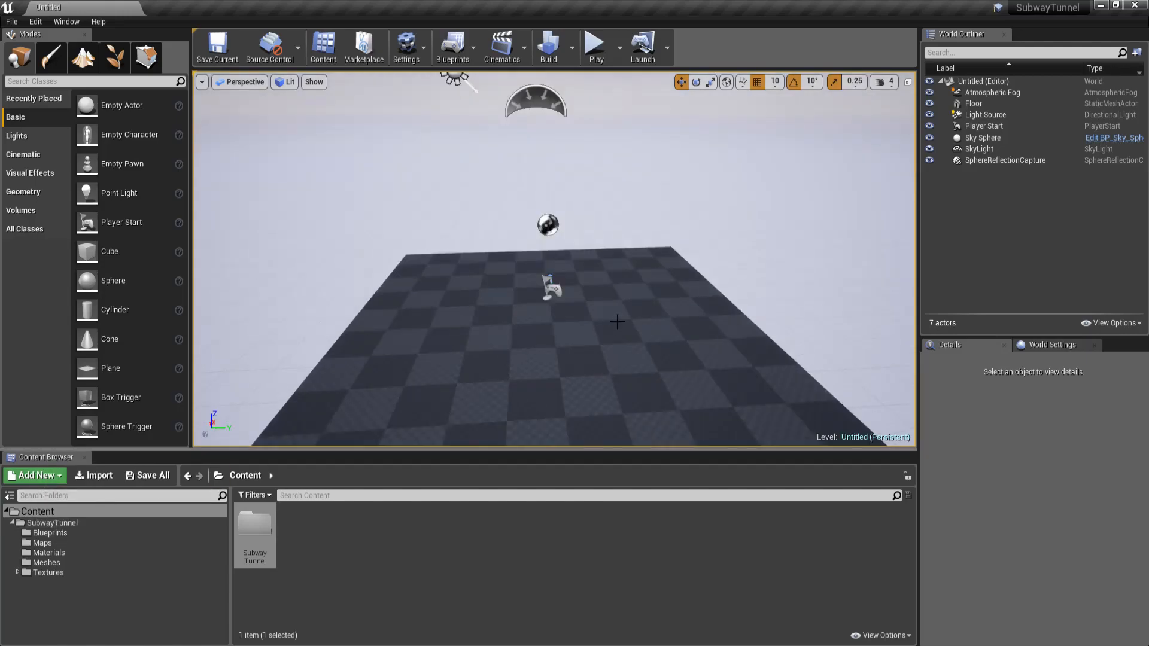
pyautogui.moveTo(573, 356)
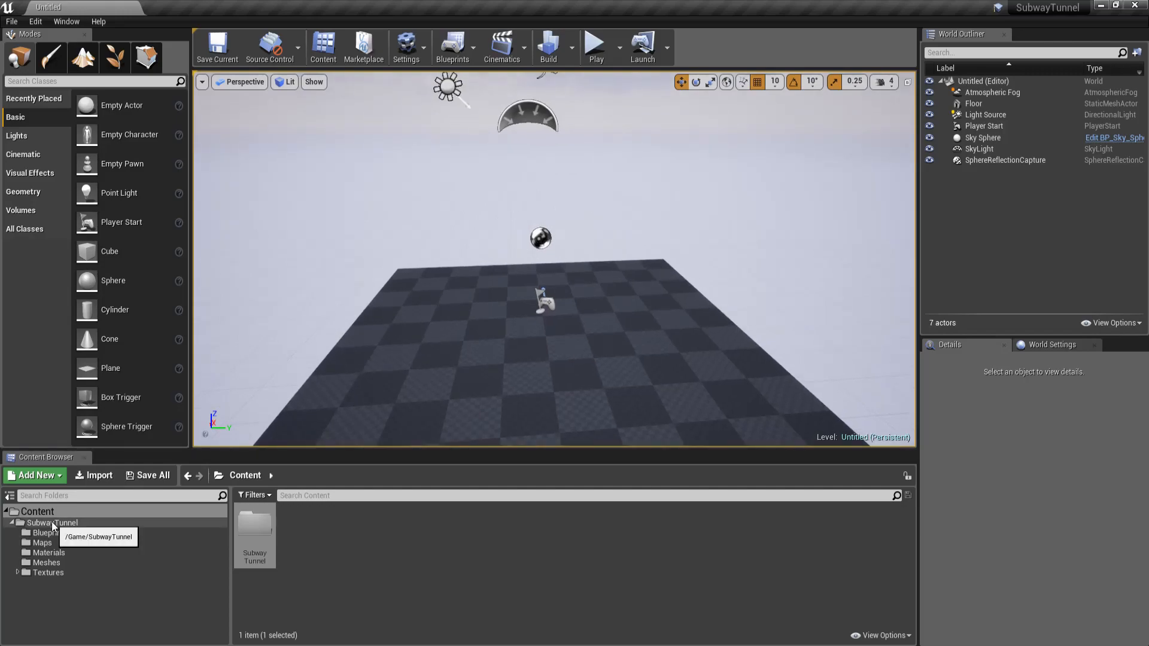
pyautogui.click(52, 523)
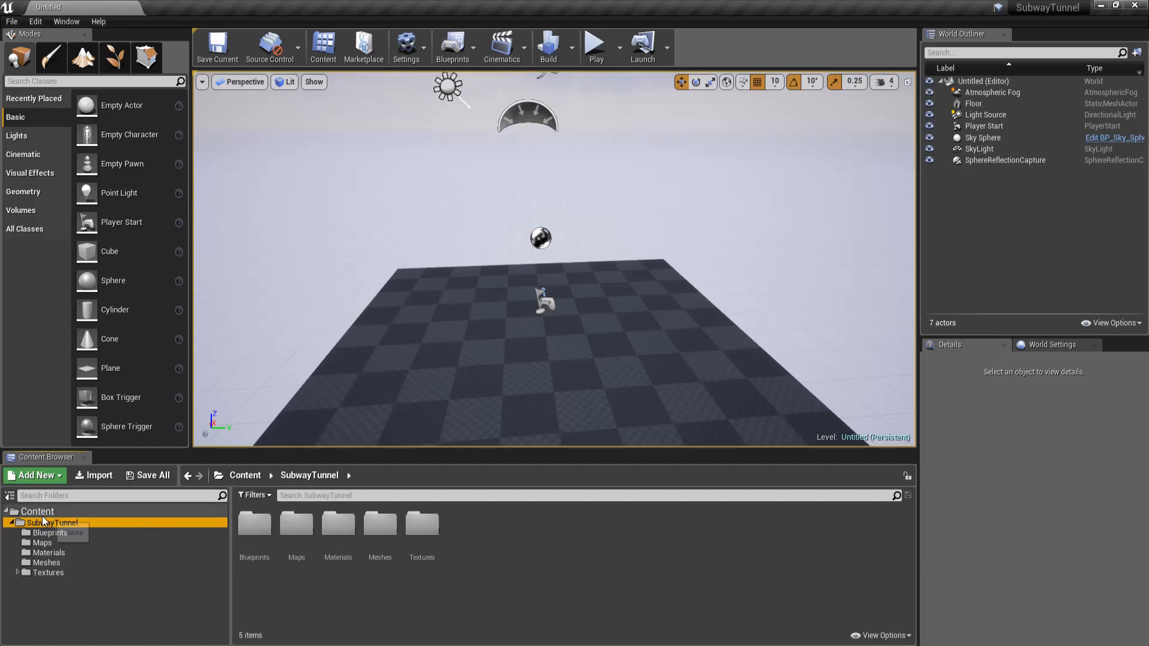
pyautogui.click(37, 511)
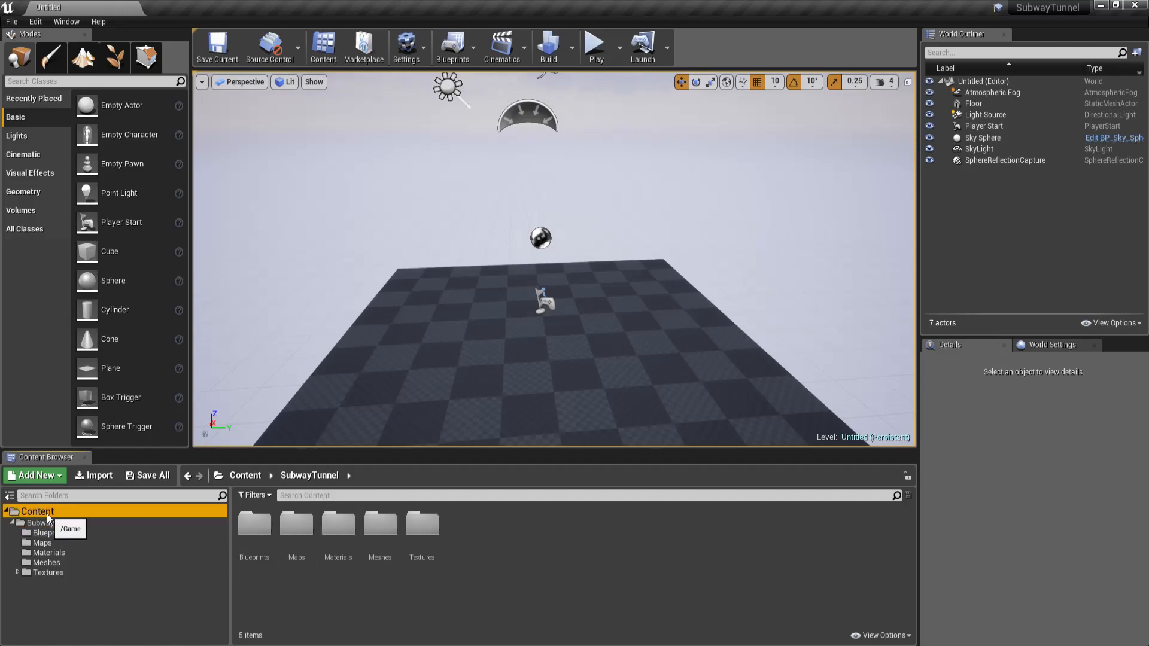
pyautogui.click(52, 523)
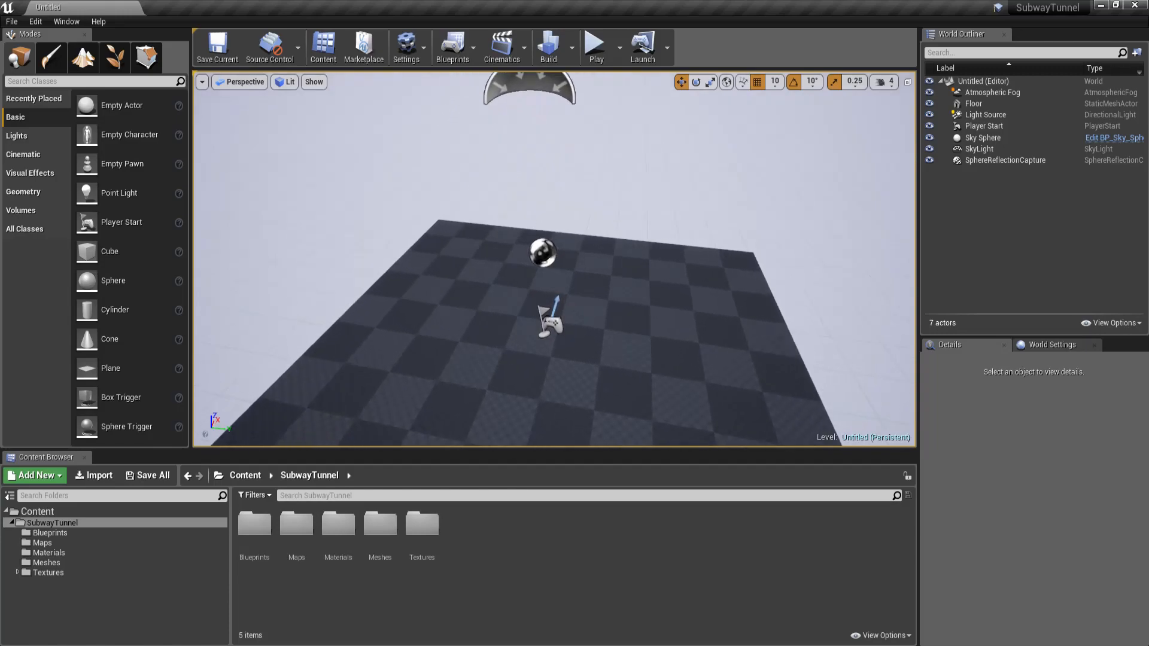
pyautogui.moveTo(253, 521)
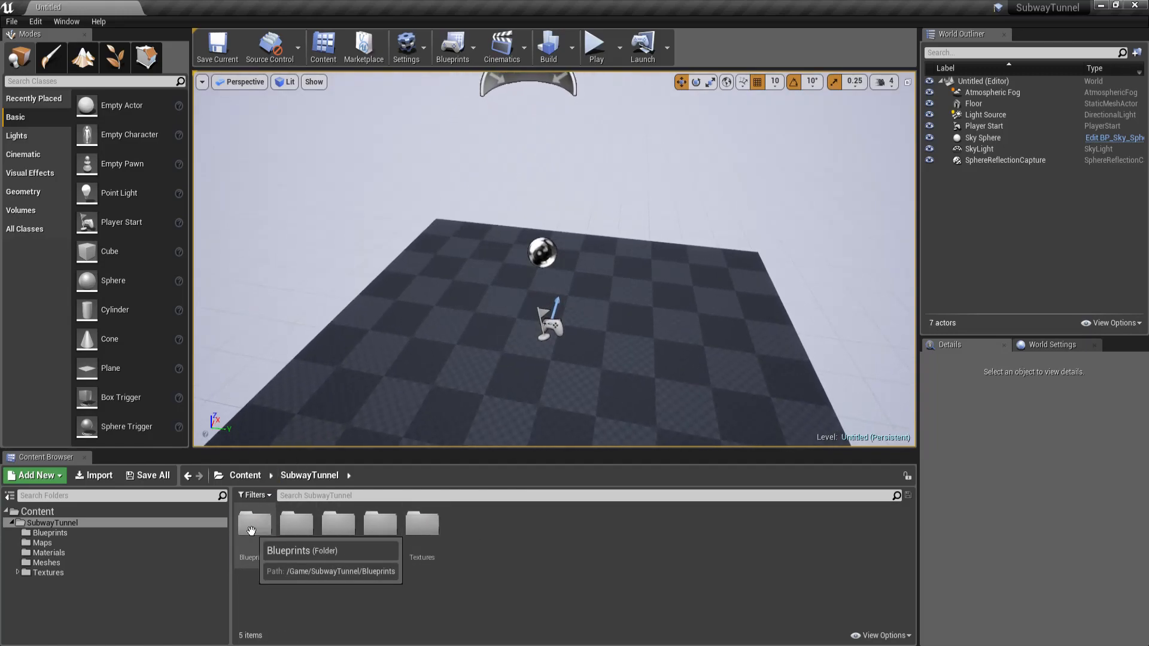
pyautogui.doubleClick(253, 524)
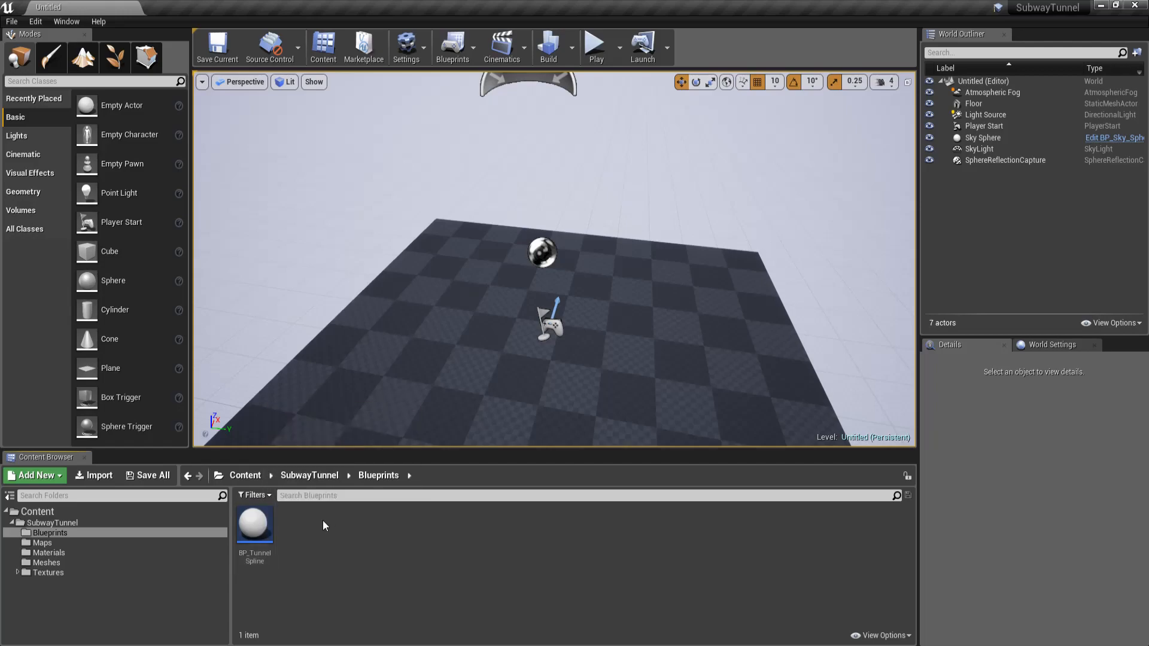
pyautogui.click(43, 543)
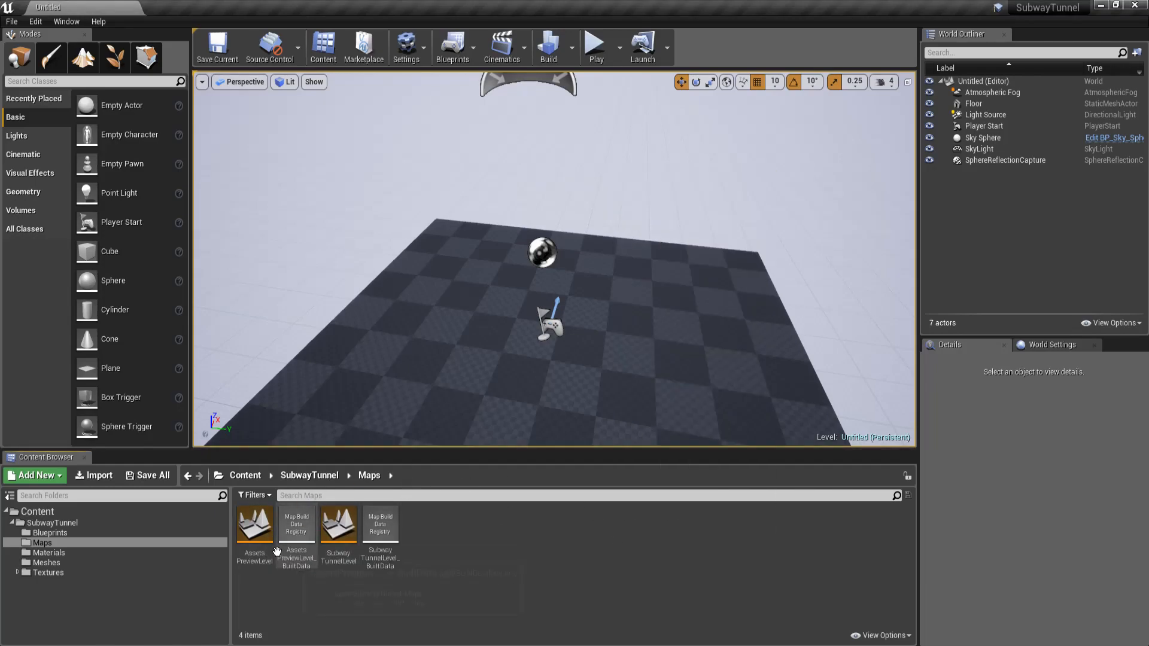
pyautogui.click(254, 523)
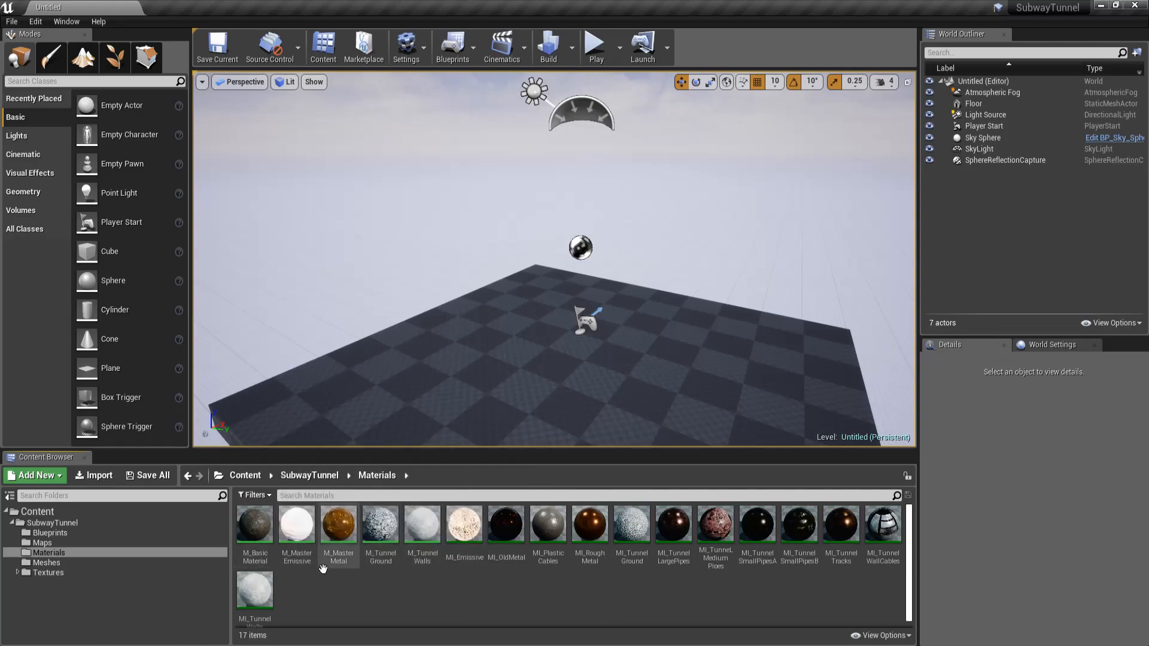
pyautogui.moveTo(421, 596)
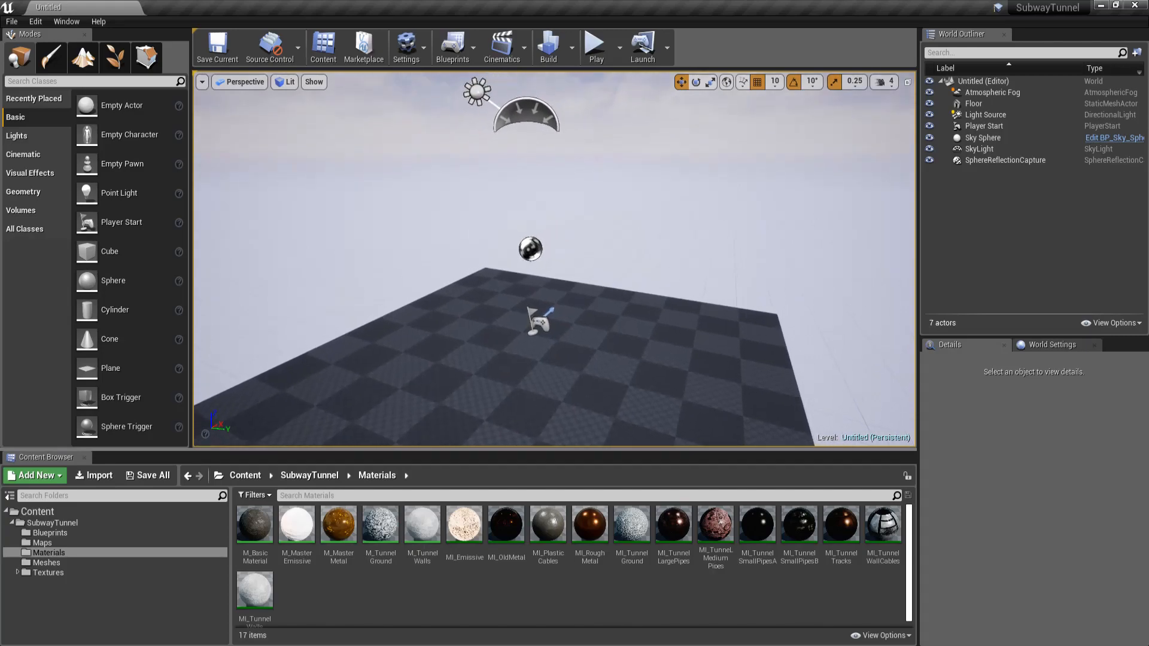
pyautogui.moveTo(401, 602)
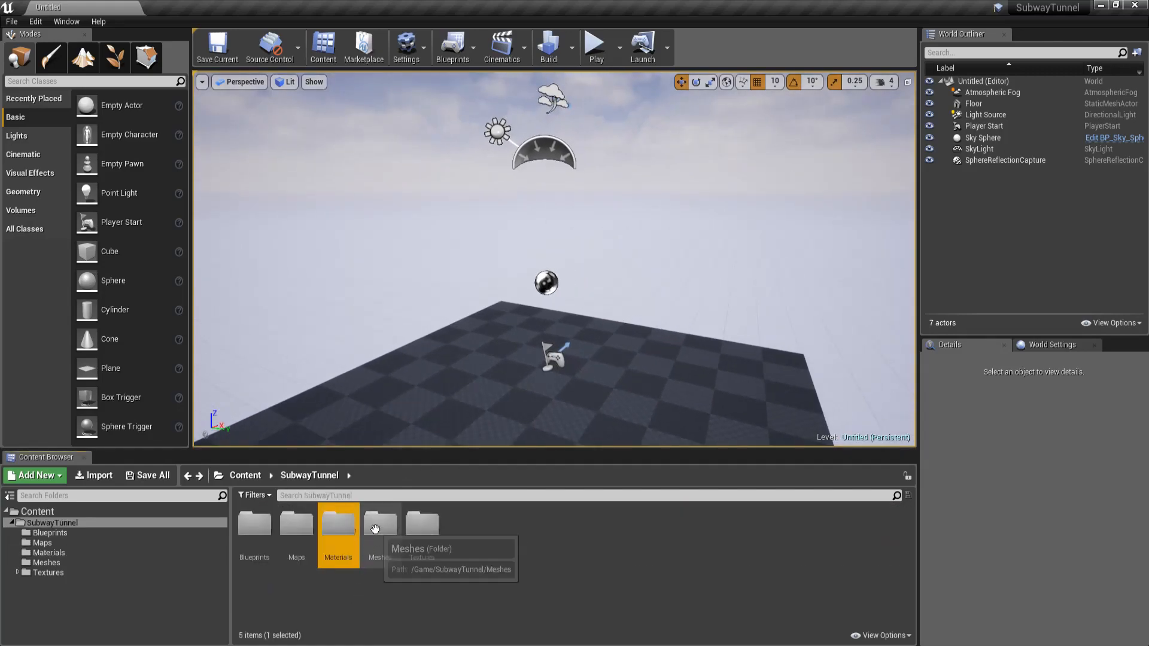
# Step: Browse the Meshes folder and preview the small pipes end mesh
pyautogui.doubleClick(380, 523)
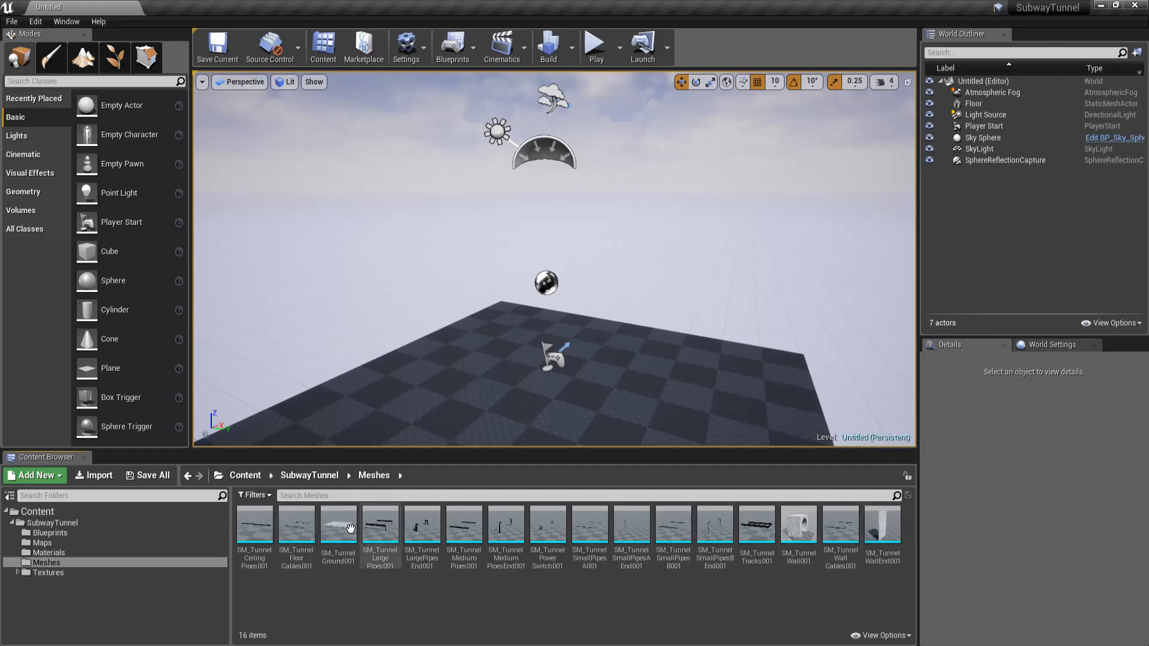
pyautogui.click(714, 527)
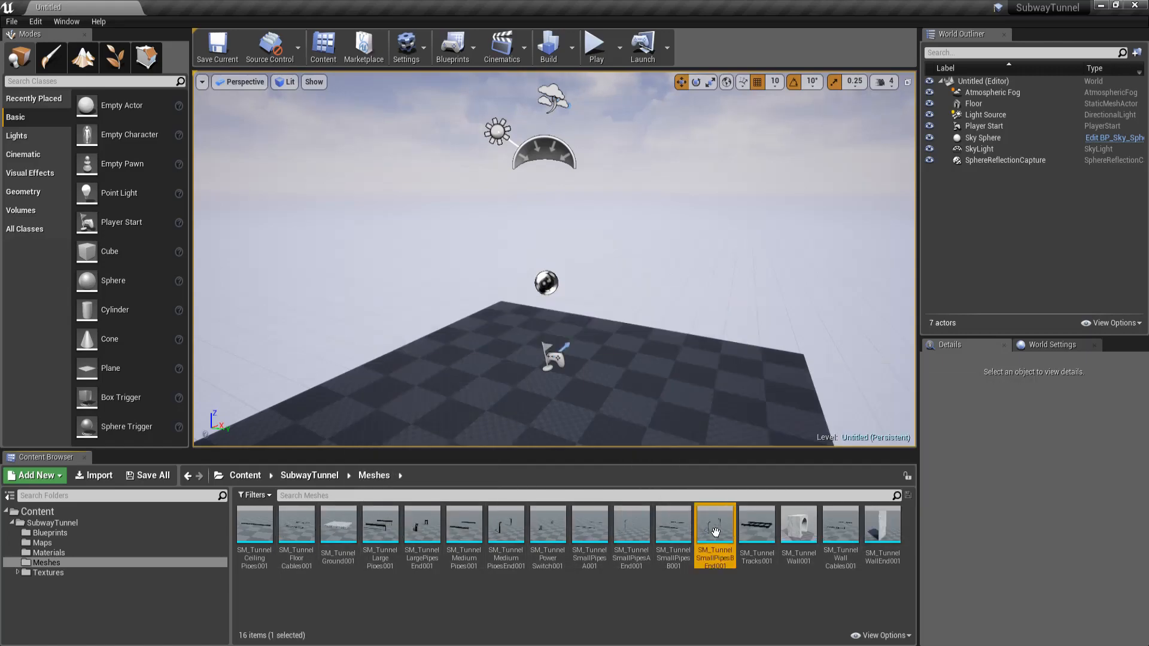
pyautogui.doubleClick(713, 522)
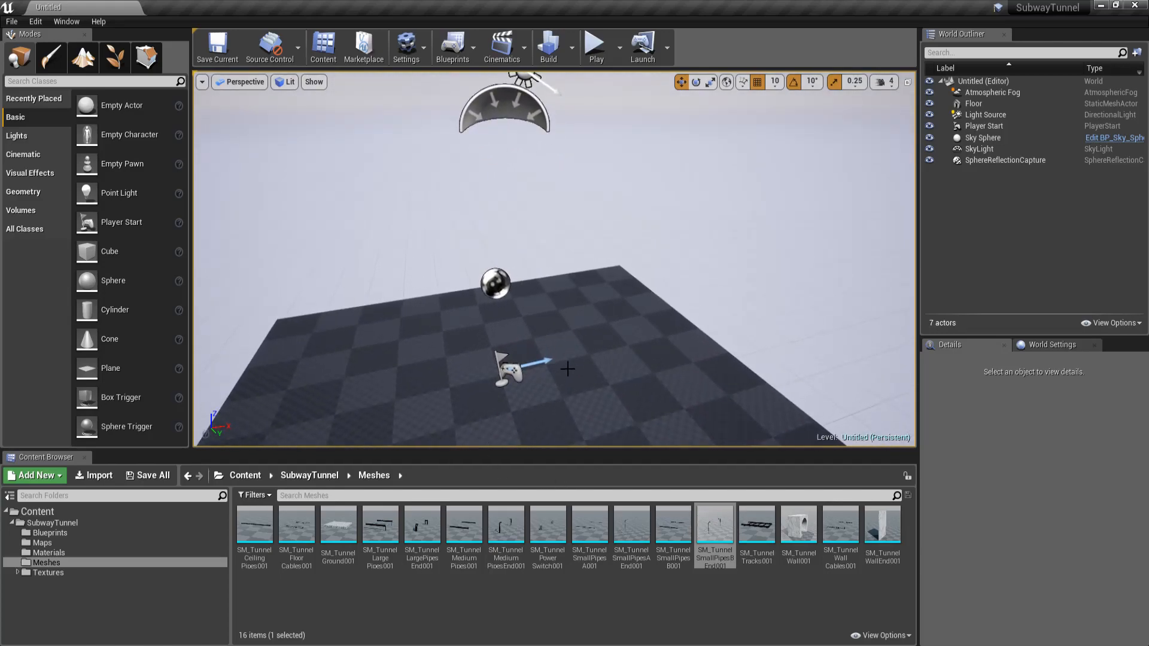
pyautogui.moveTo(799, 524)
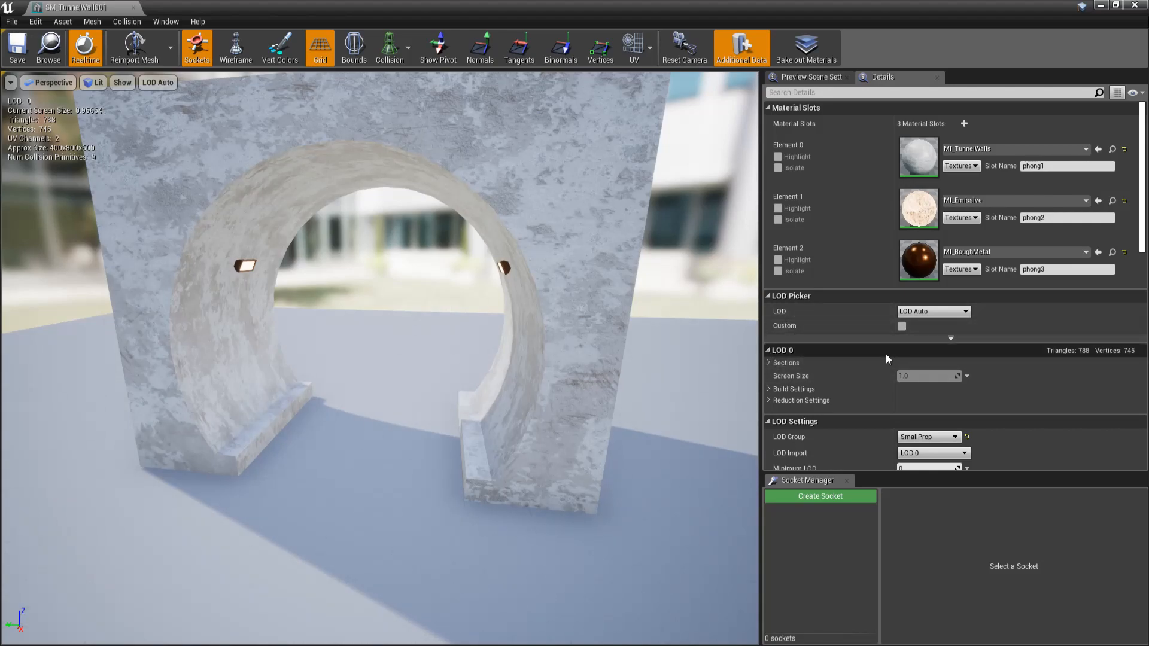
pyautogui.scroll(-3)
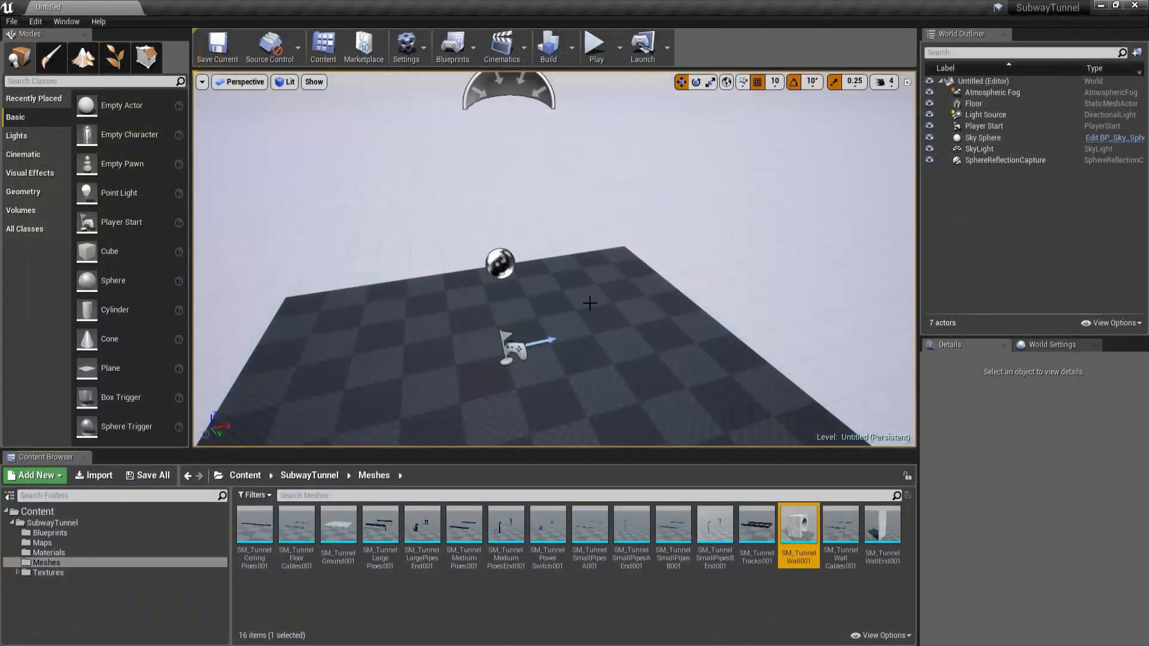
# Step: Browse Textures into RoughMetal, then list all assets in the project
pyautogui.click(48, 572)
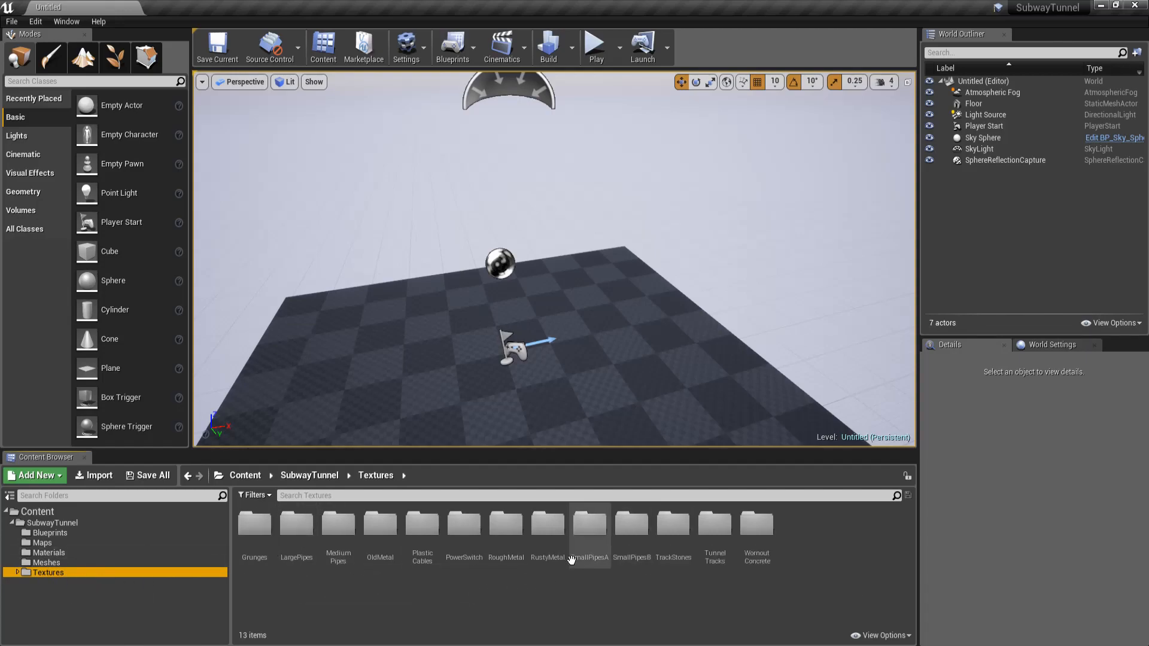
pyautogui.moveTo(505, 528)
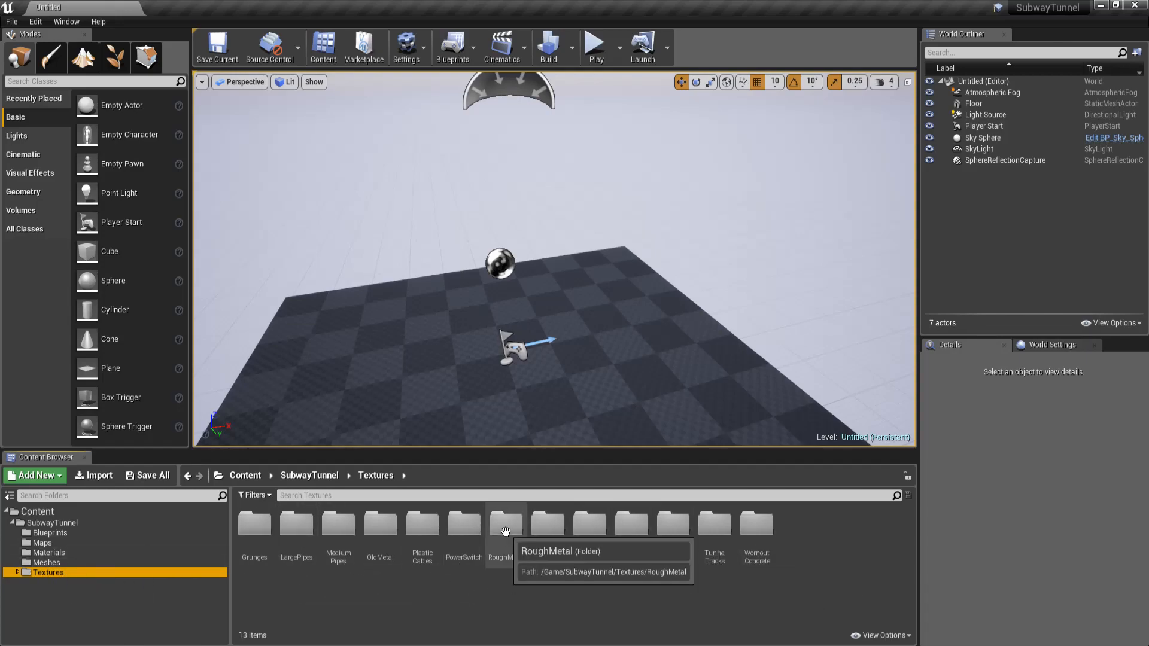
pyautogui.doubleClick(505, 523)
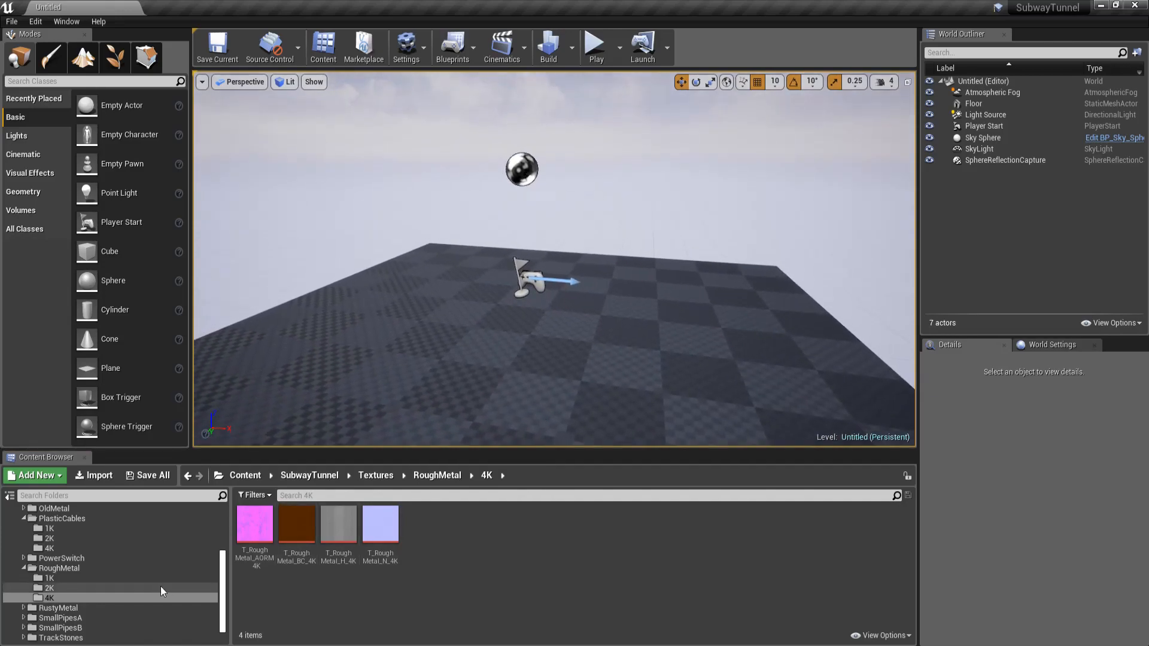
pyautogui.click(60, 567)
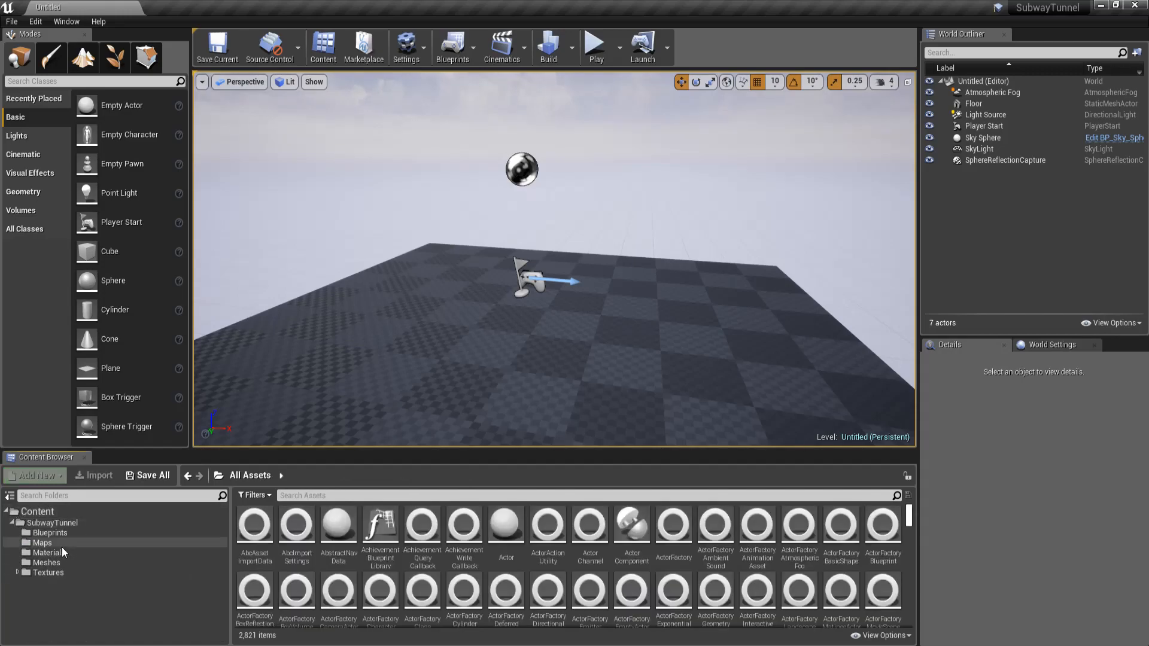
# Step: Load the AssetsPreviewLevel map from the Maps folder to view the tunnel pieces
pyautogui.click(43, 543)
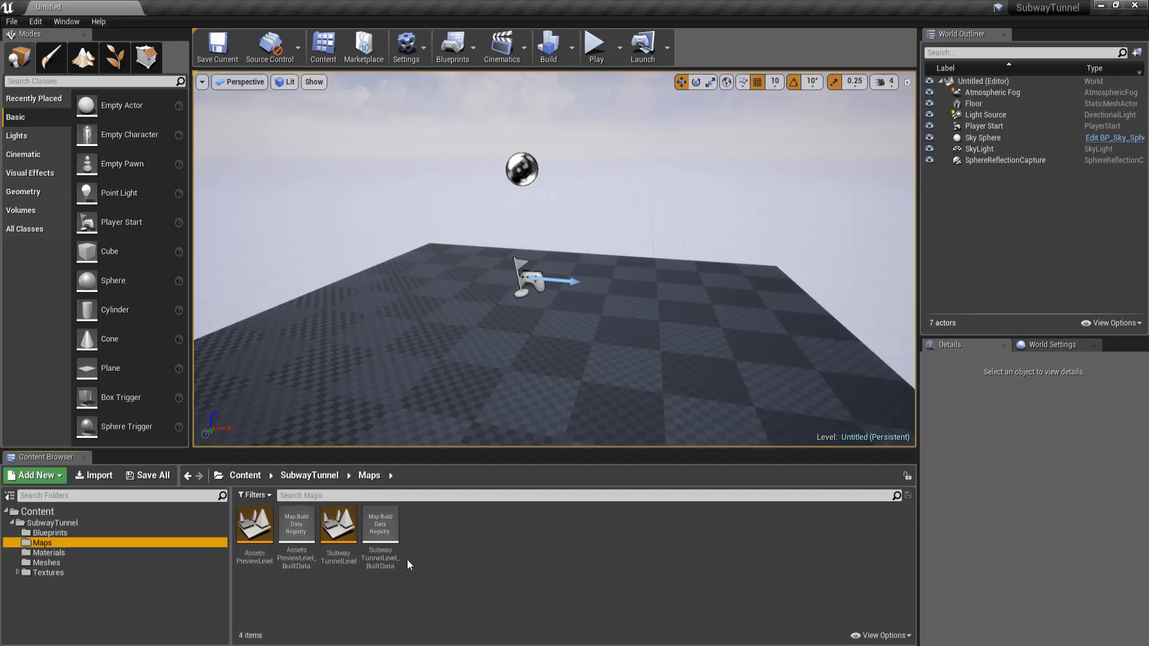
pyautogui.click(253, 522)
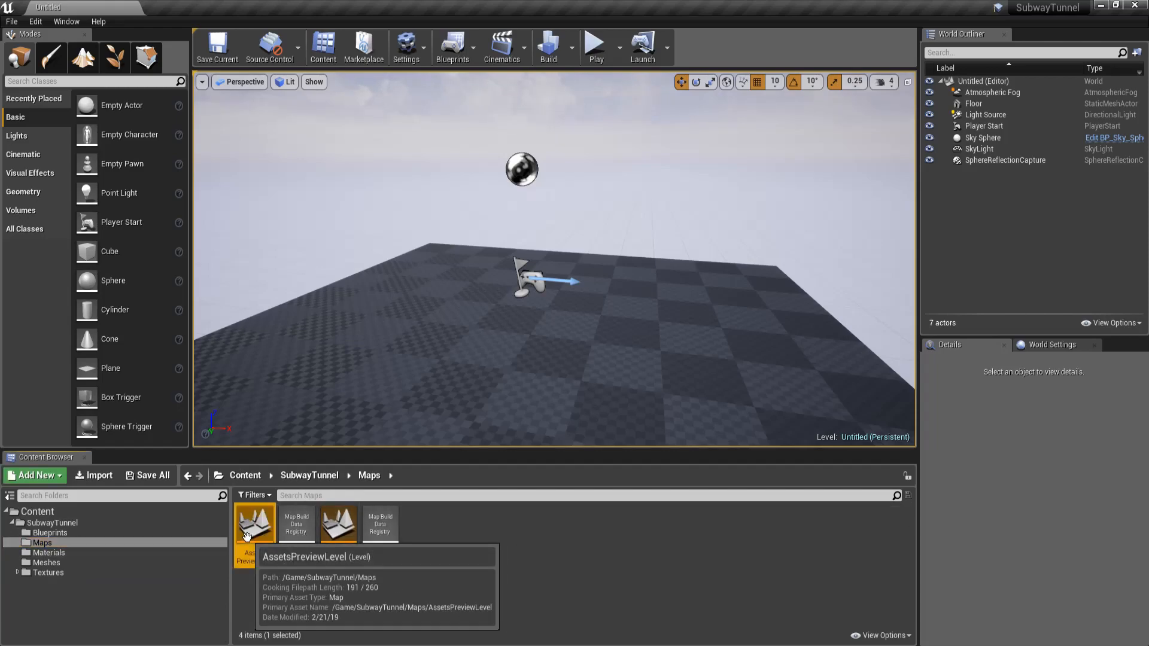
pyautogui.doubleClick(254, 523)
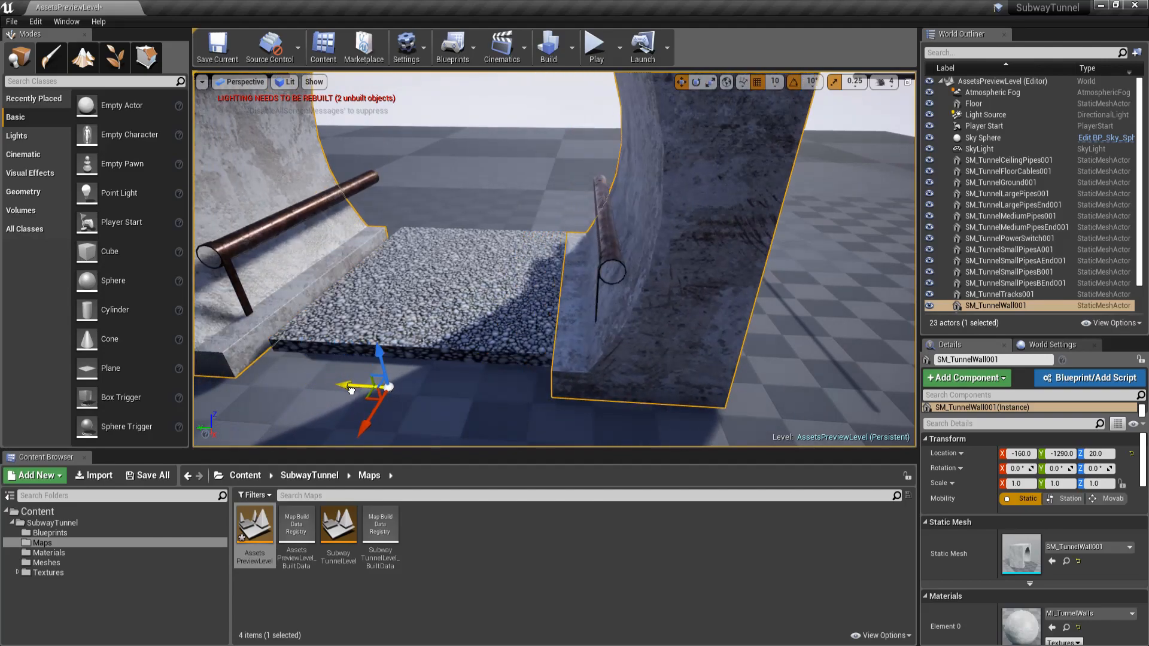
pyautogui.moveTo(365, 387); pyautogui.dragTo(387, 386)
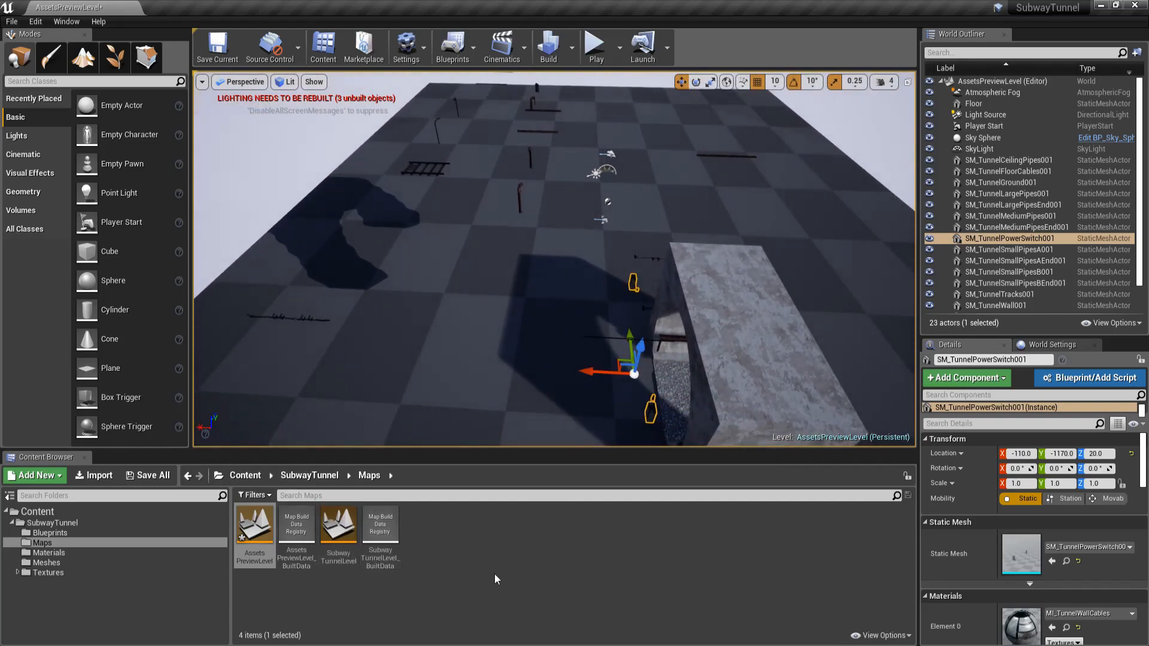
# Step: Load SubwayTunnelLevel, choosing Don't Save for the preview level's changes
pyautogui.click(338, 523)
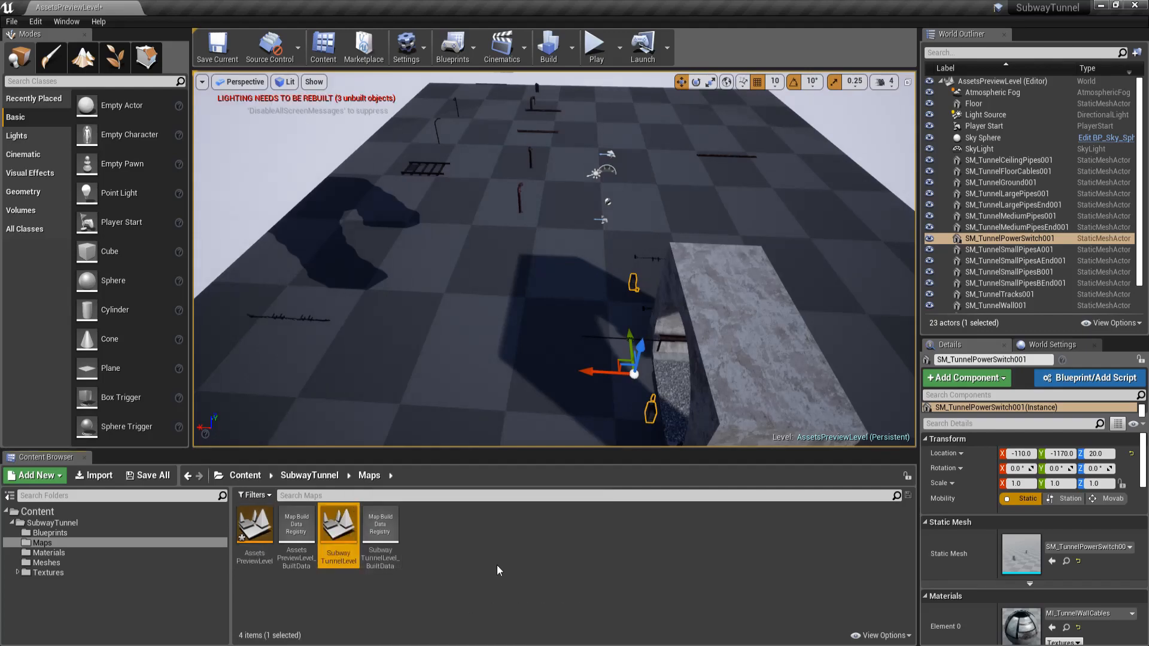
pyautogui.doubleClick(337, 523)
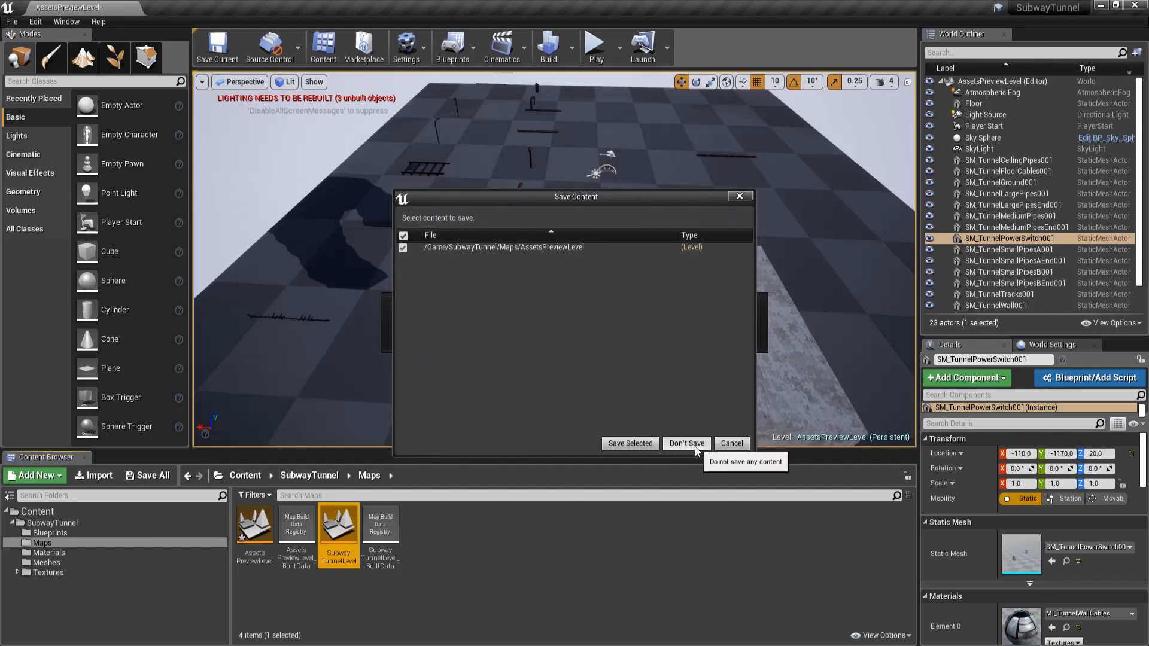
pyautogui.click(684, 443)
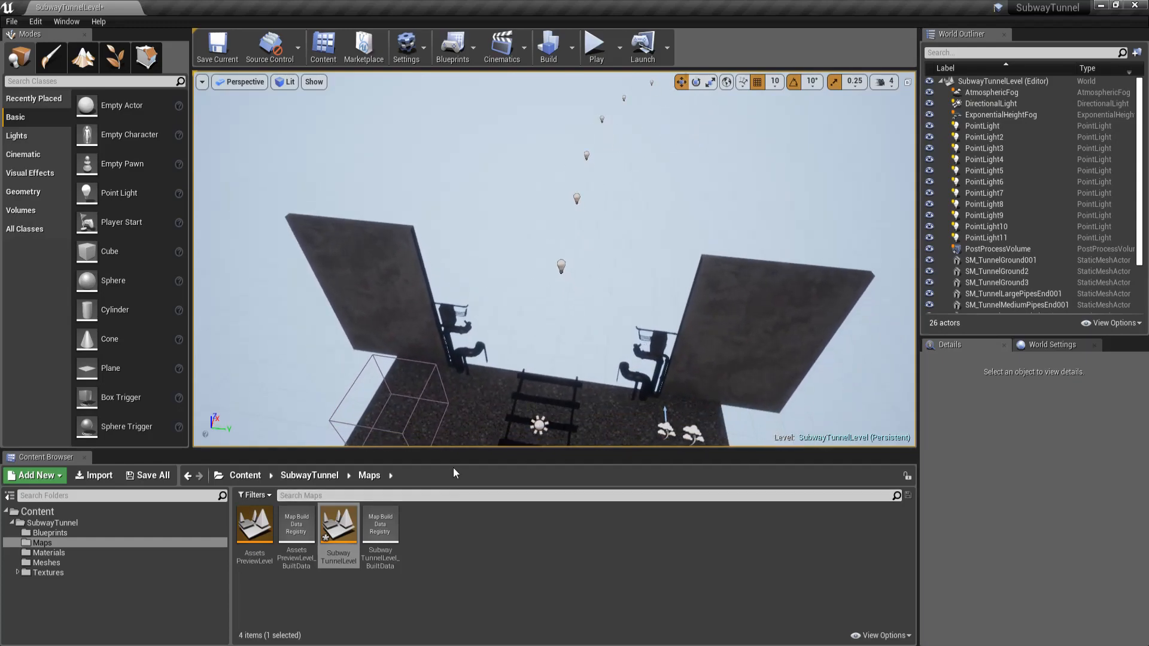
# Step: Open BP_TunnelSpline from the Blueprints folder and view its assembled tunnel in the Viewport
pyautogui.click(51, 533)
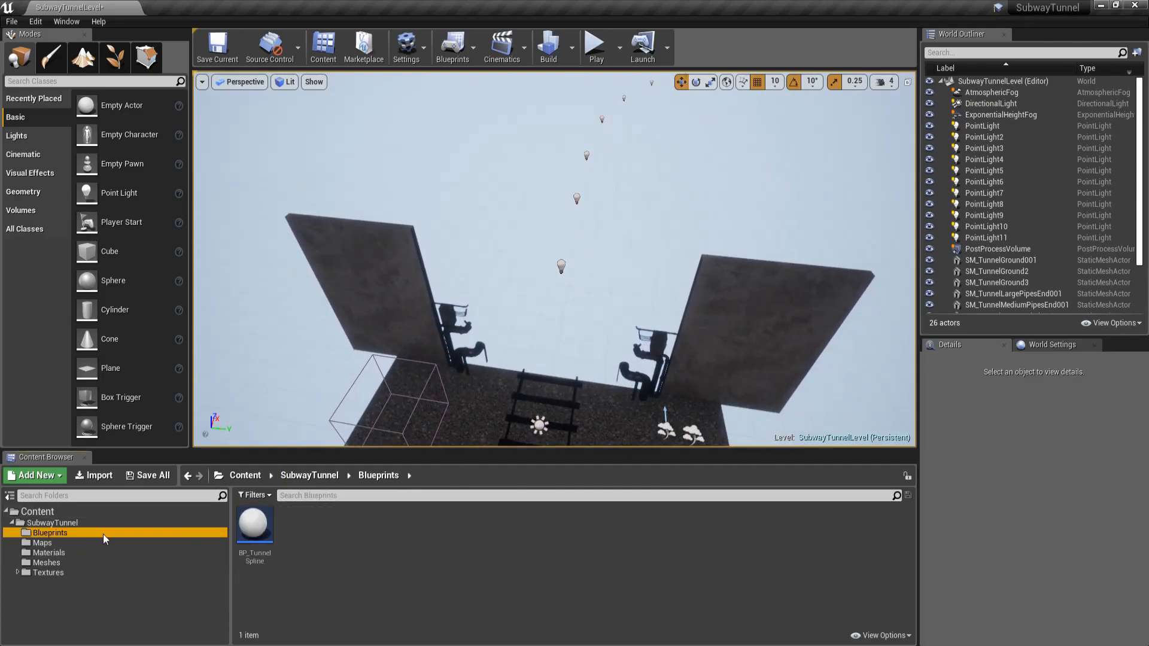
pyautogui.moveTo(254, 524)
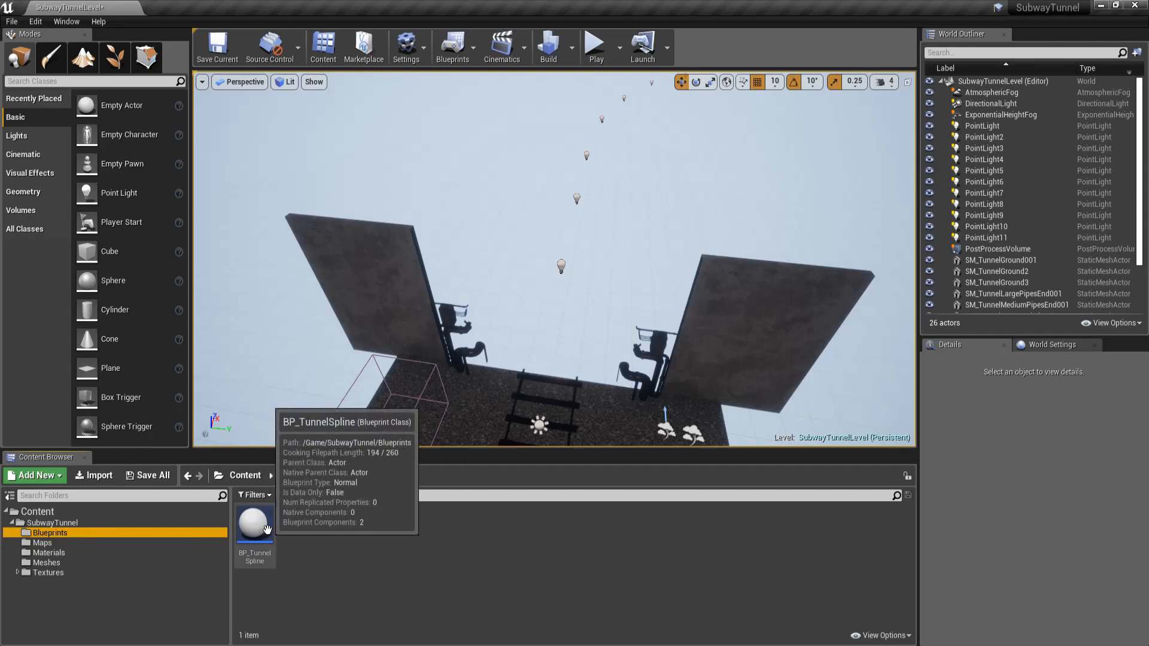
pyautogui.doubleClick(253, 523)
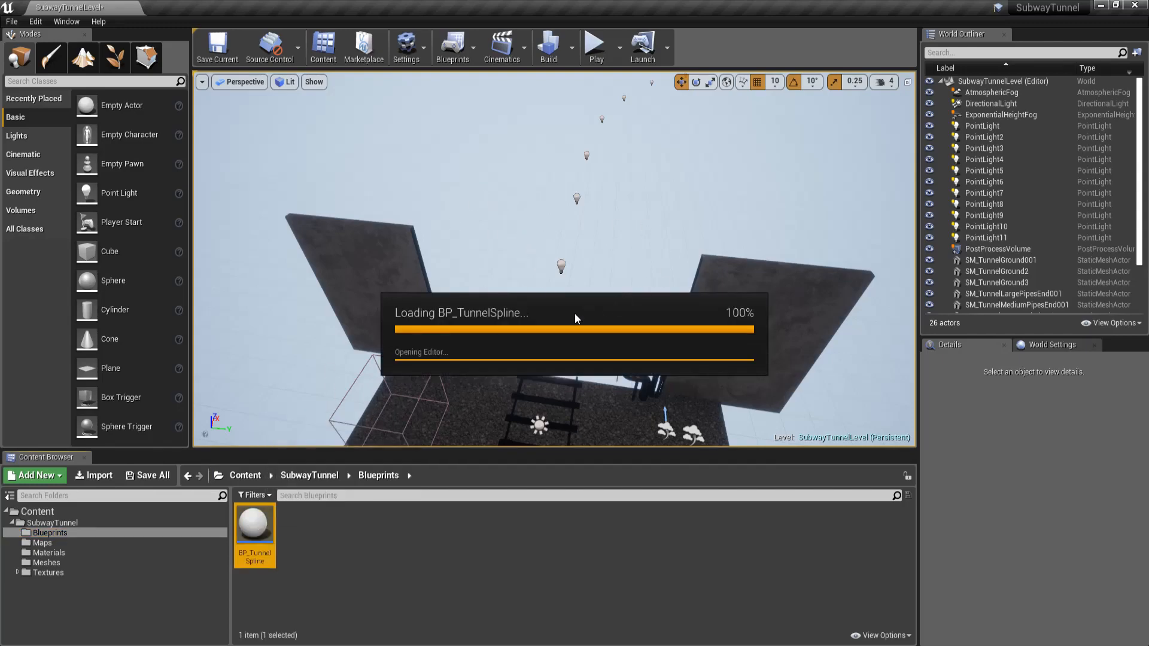
pyautogui.doubleClick(253, 524)
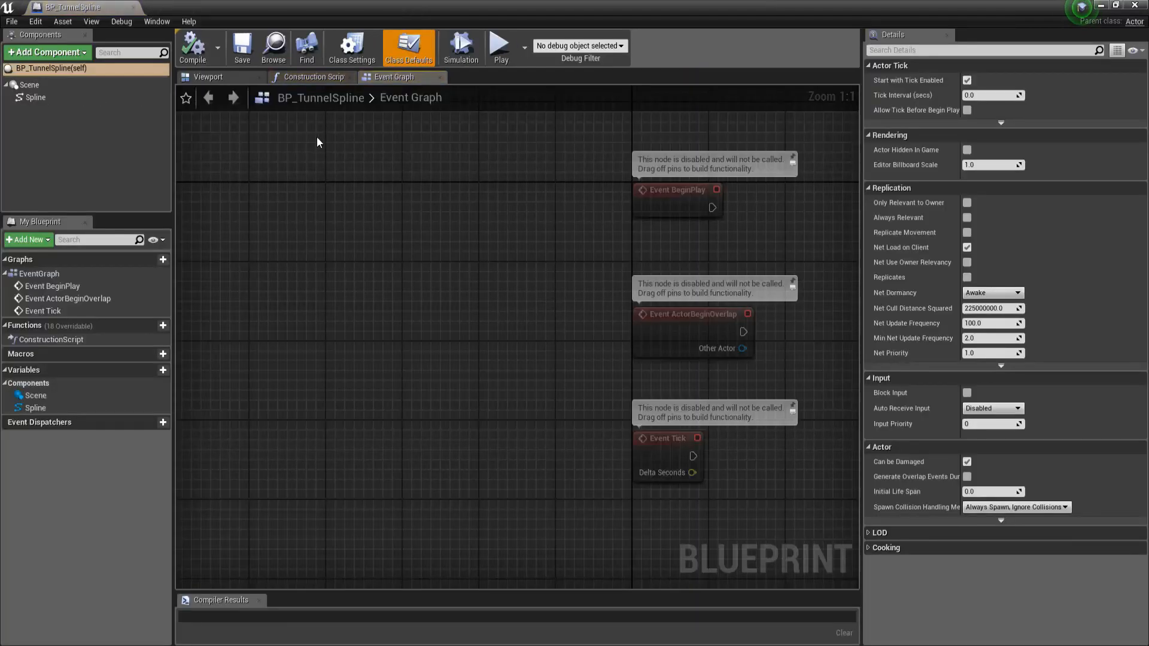
pyautogui.click(208, 77)
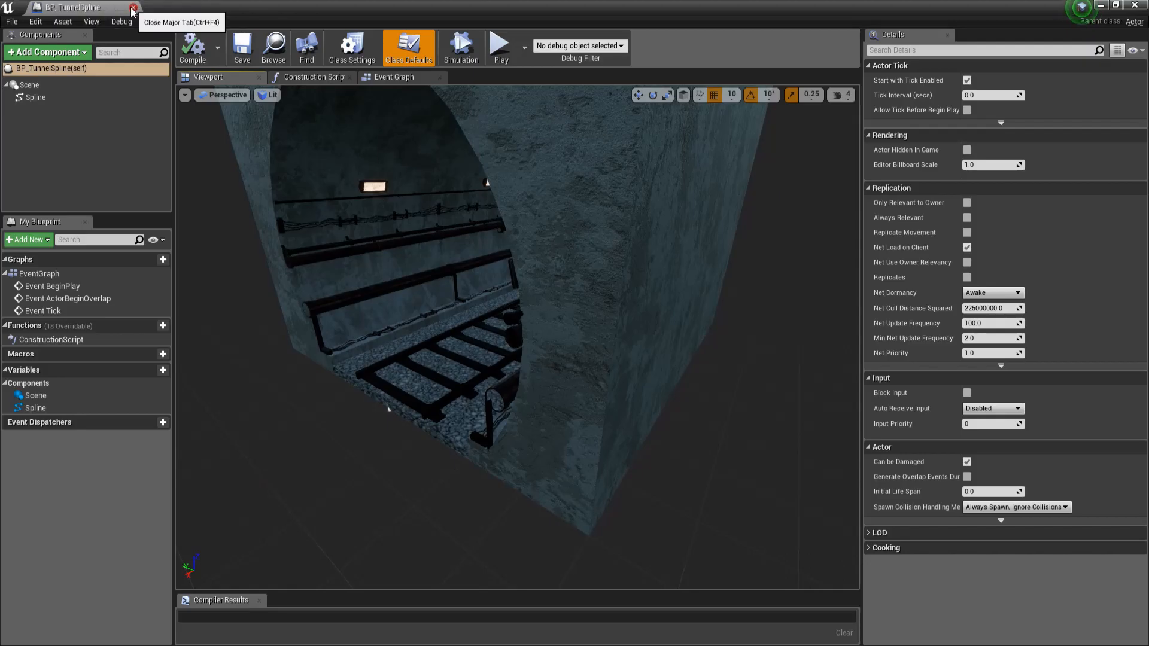
# Step: Place a BP_TunnelSpline actor at location 0,0,0 and select its end spline point
pyautogui.click(134, 7)
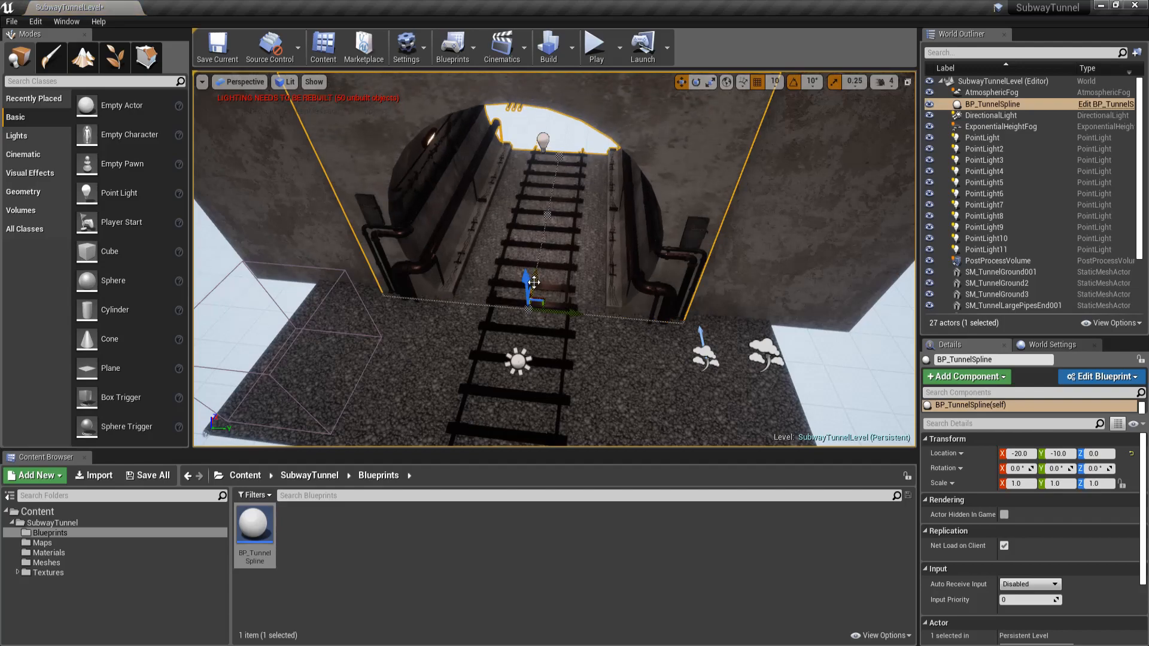
pyautogui.moveTo(532, 284); pyautogui.dragTo(579, 298)
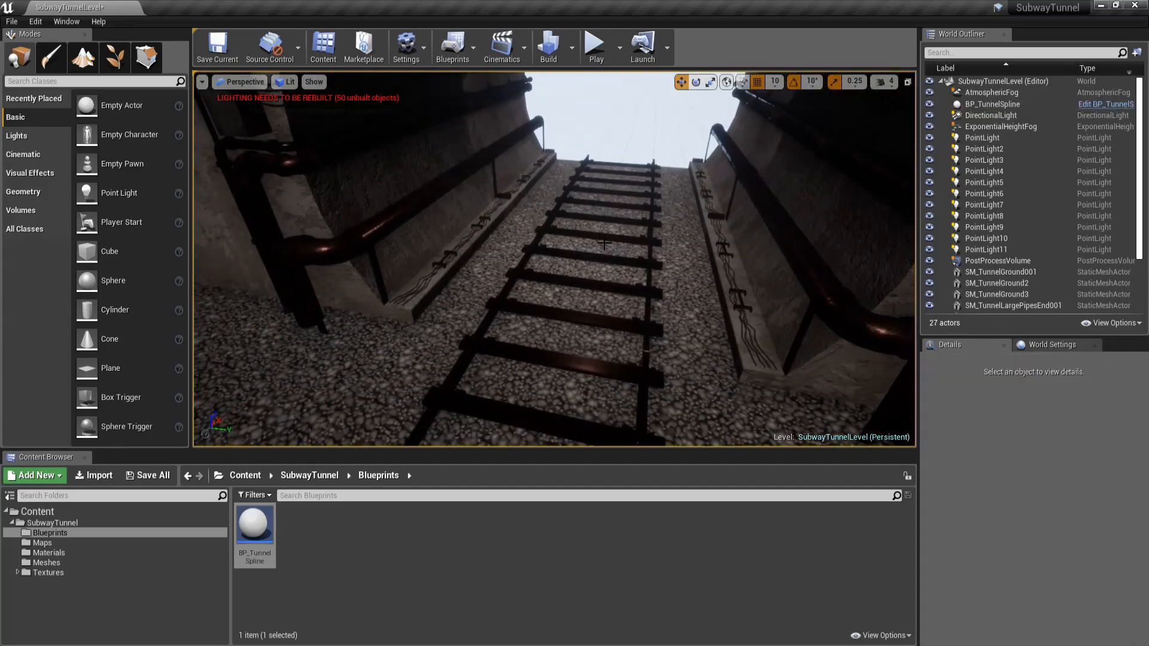
pyautogui.click(993, 103)
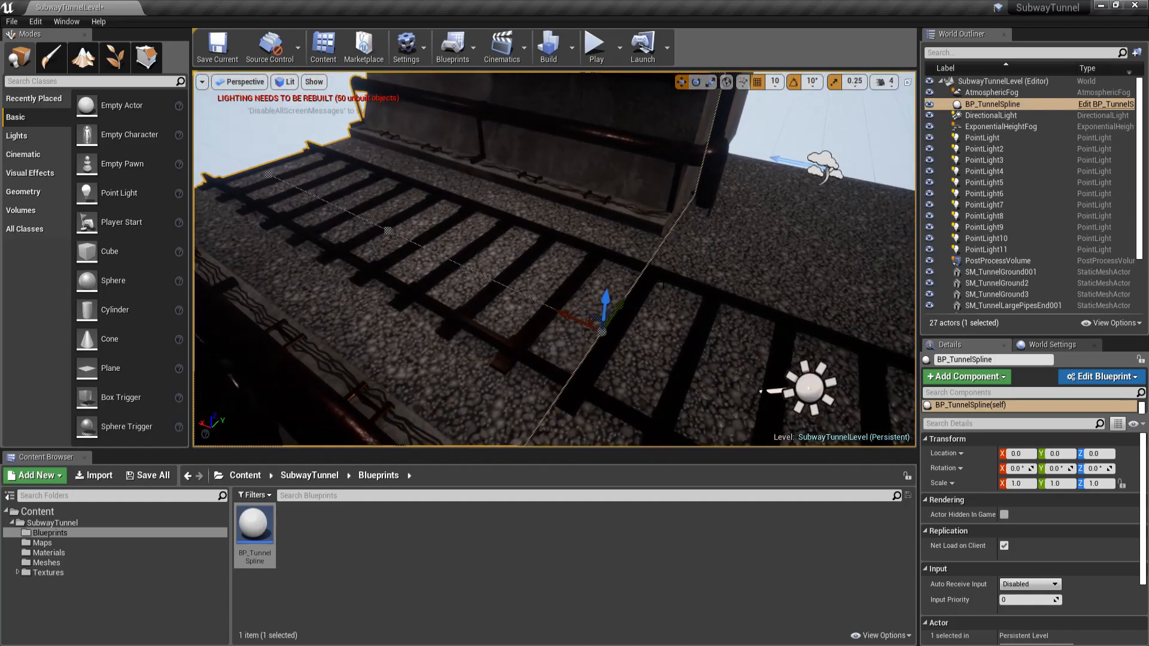
pyautogui.click(998, 282)
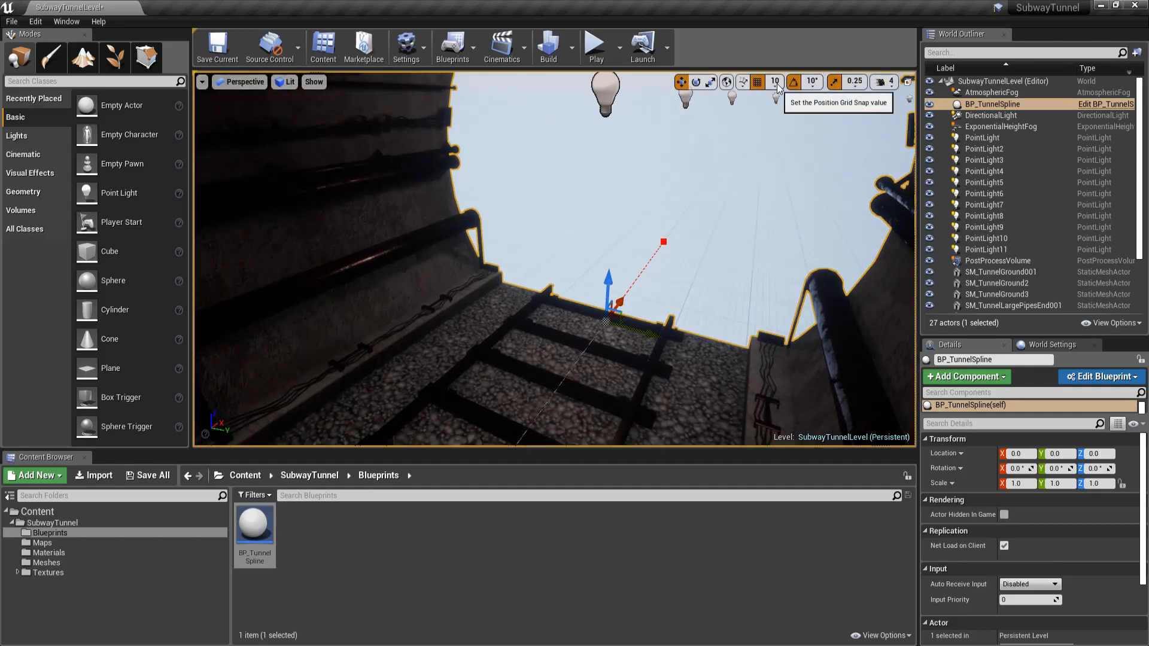
# Step: Set grid snapping to 100 units and extend the tunnel from its end spline point
pyautogui.click(775, 82)
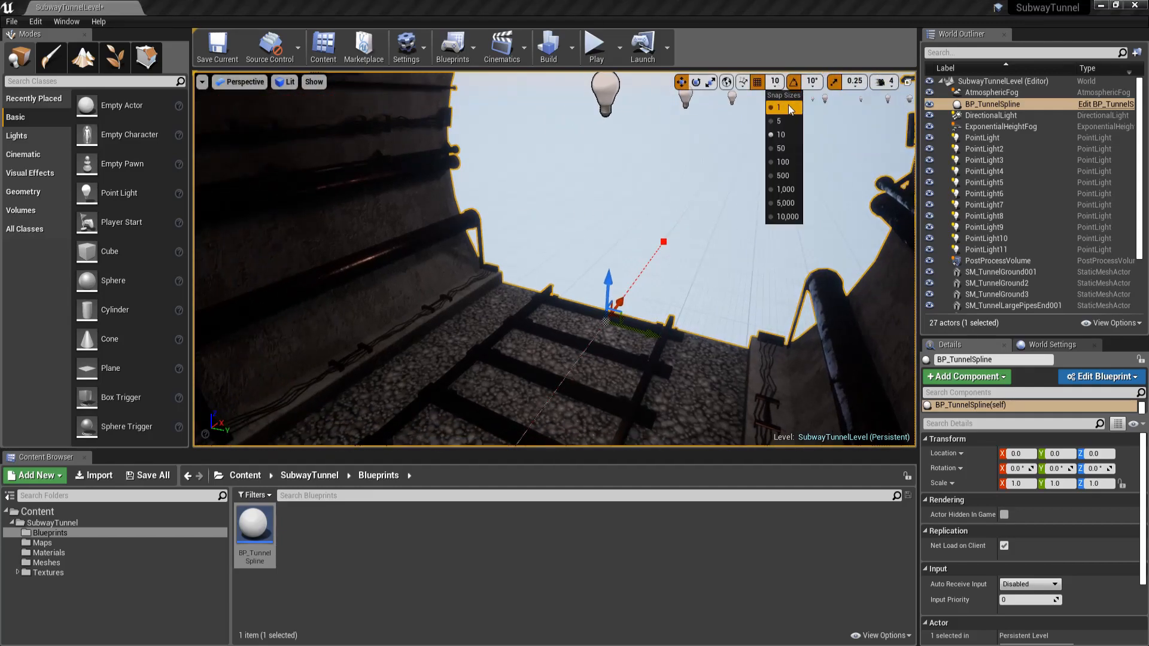
pyautogui.click(781, 161)
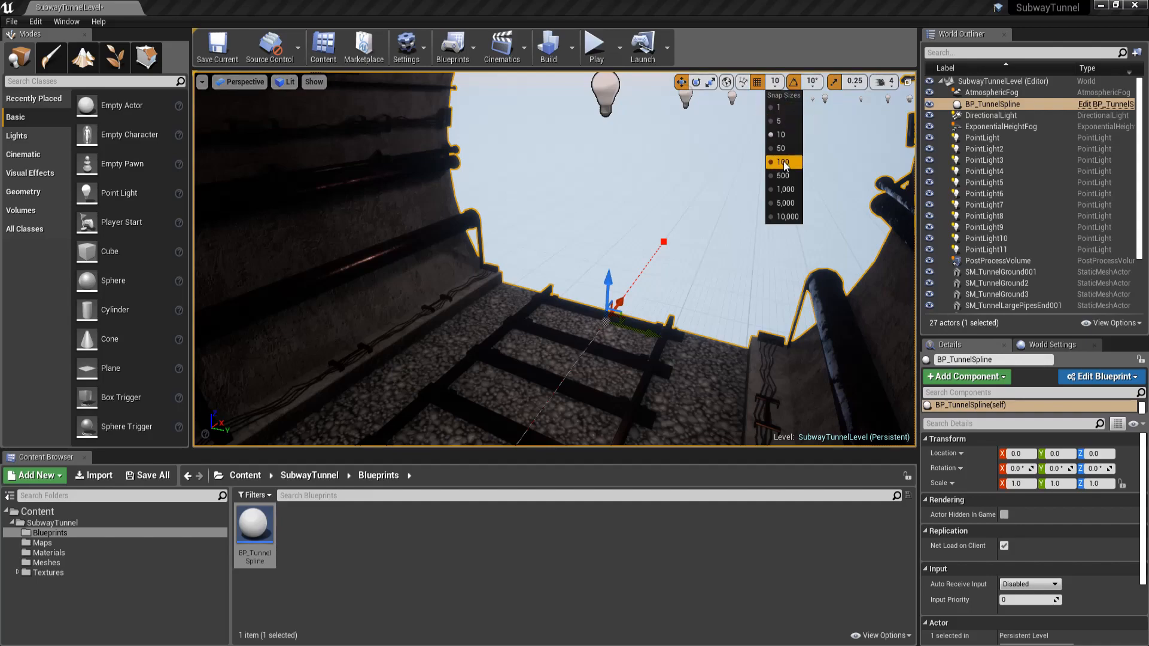
pyautogui.click(782, 161)
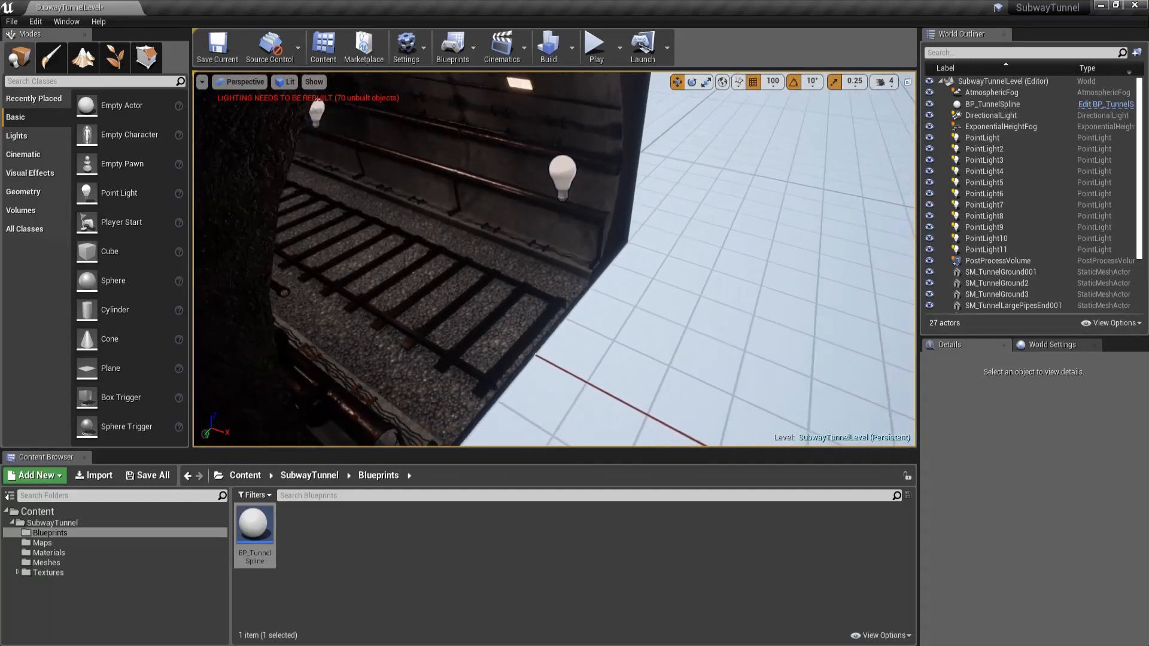
pyautogui.click(993, 102)
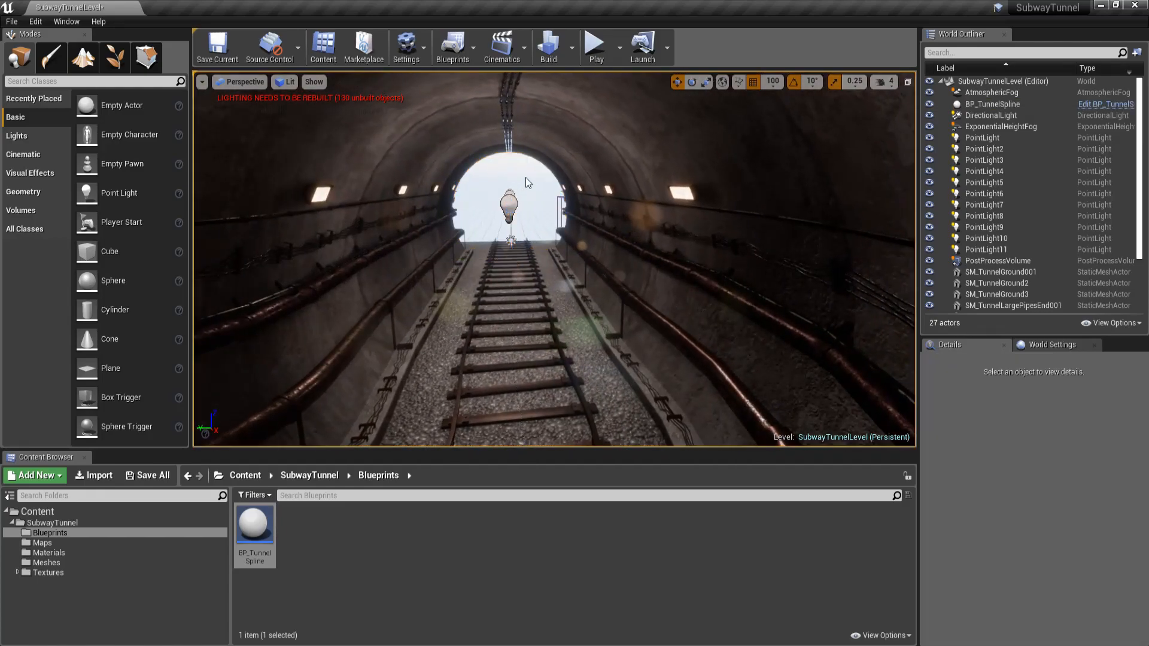
# Step: Rebuild lighting and move a spline point sideways to curve the tunnel's far end
pyautogui.click(548, 41)
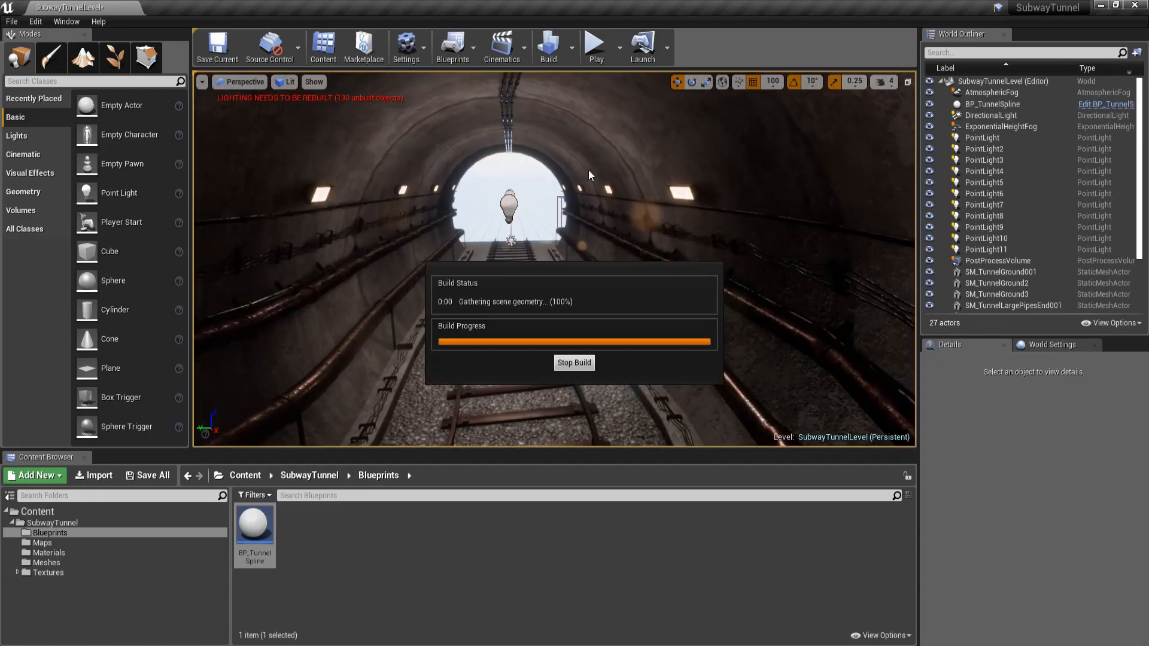
pyautogui.click(993, 105)
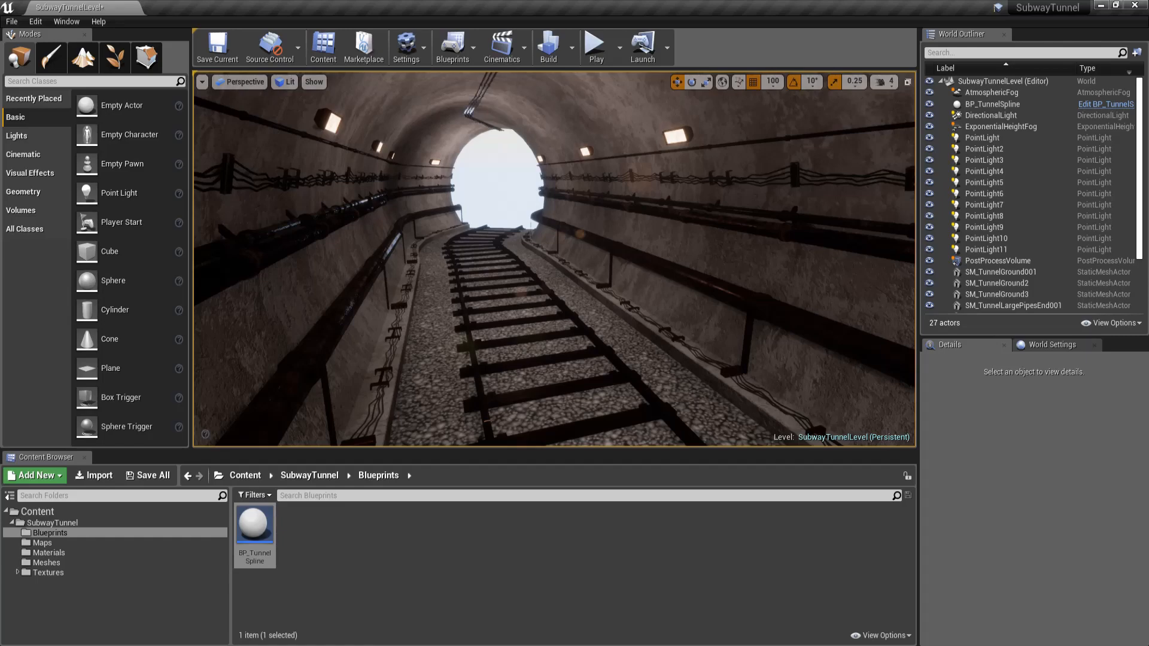
pyautogui.moveTo(553, 210)
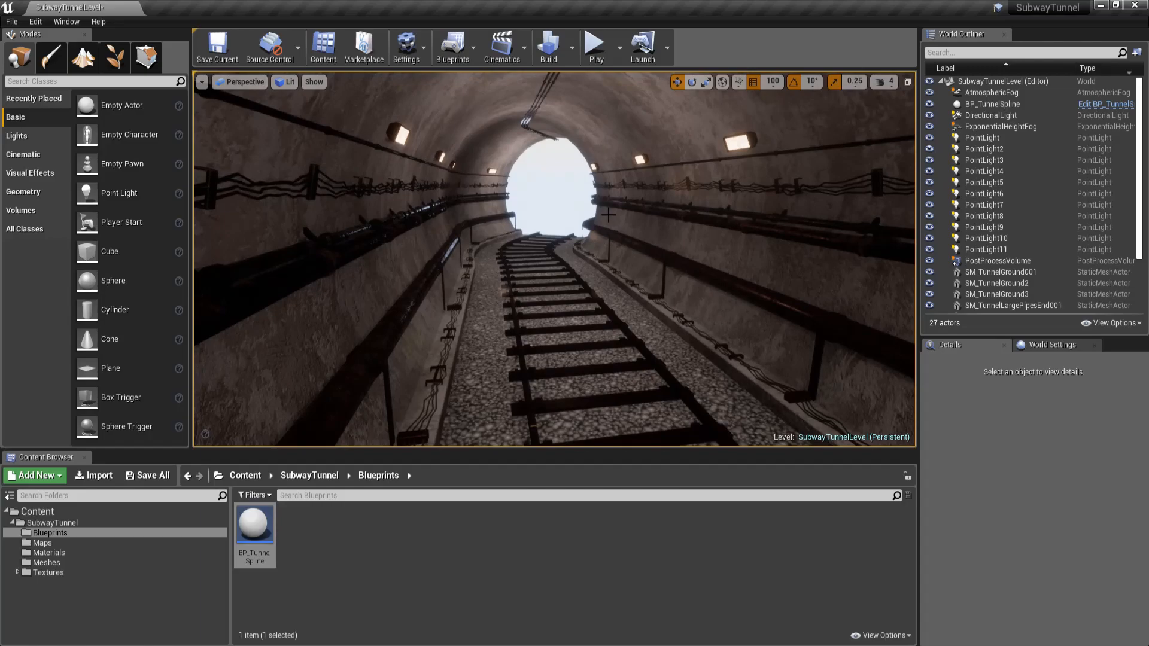
pyautogui.moveTo(577, 219)
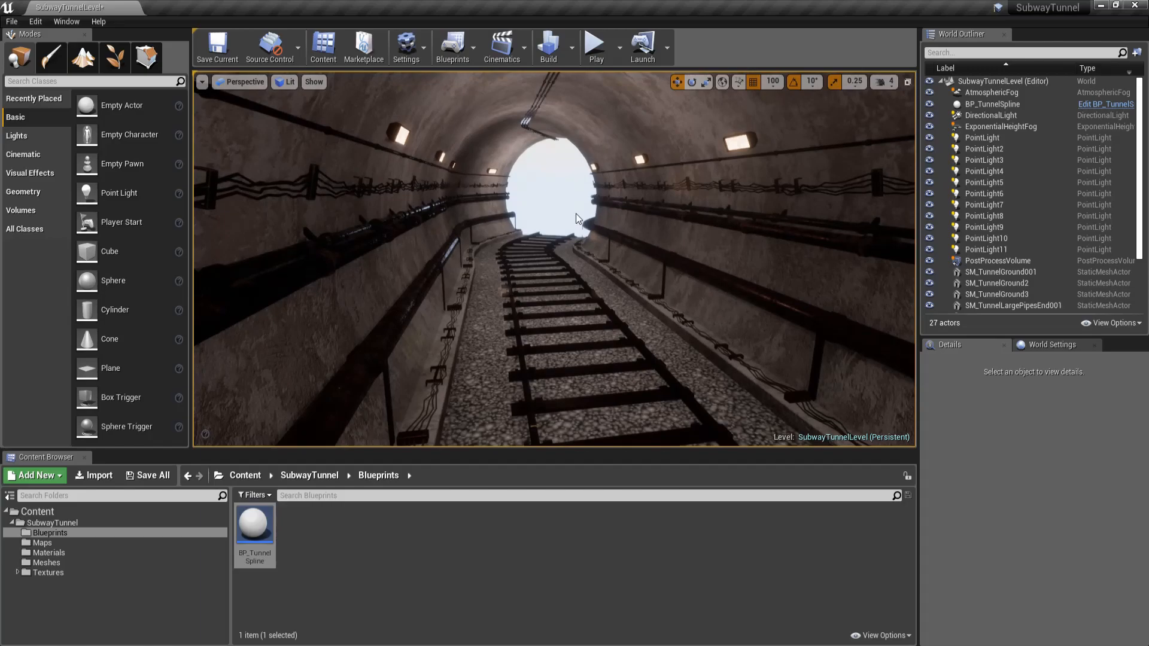